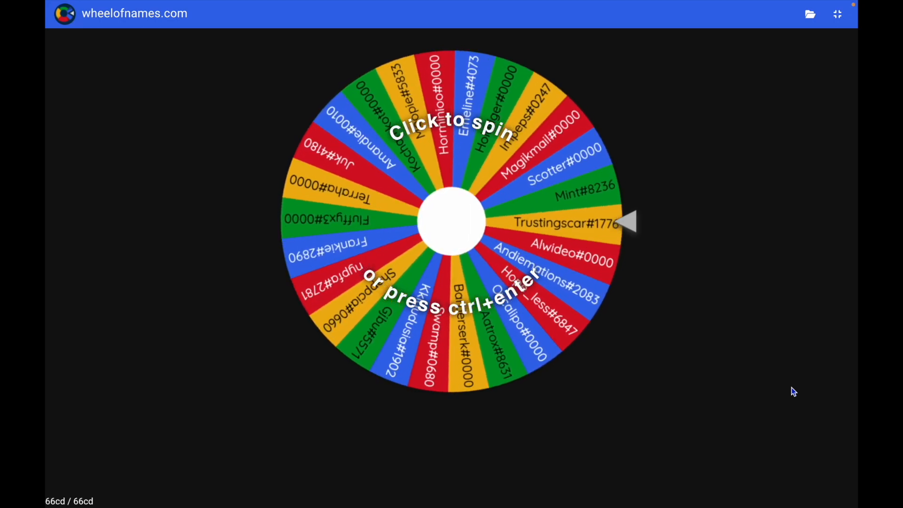
Spin the wheel of giveaway entrants to draw the winner
click(451, 223)
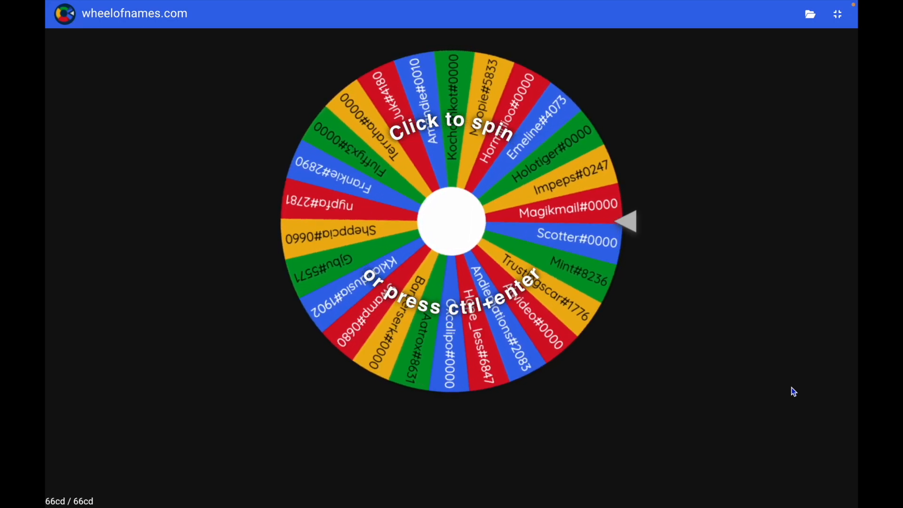
click(451, 222)
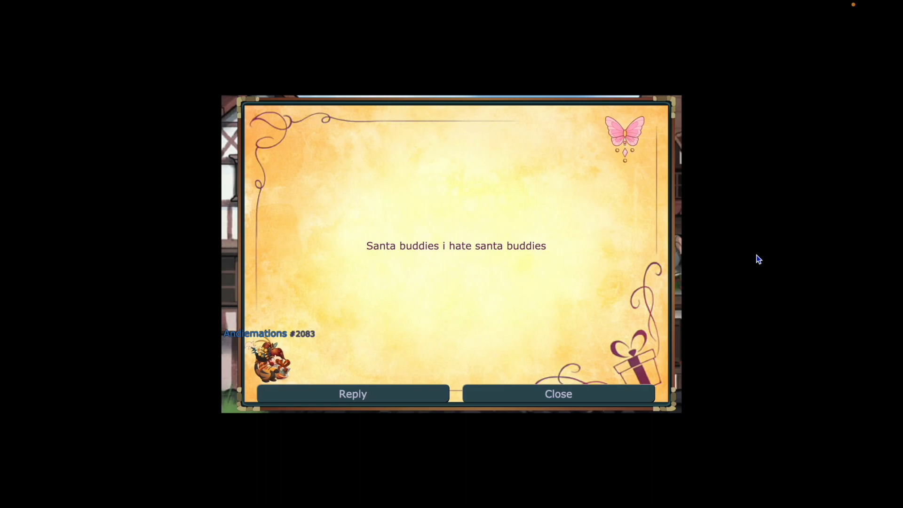
Close the received card and bring up a blank new message card
click(353, 394)
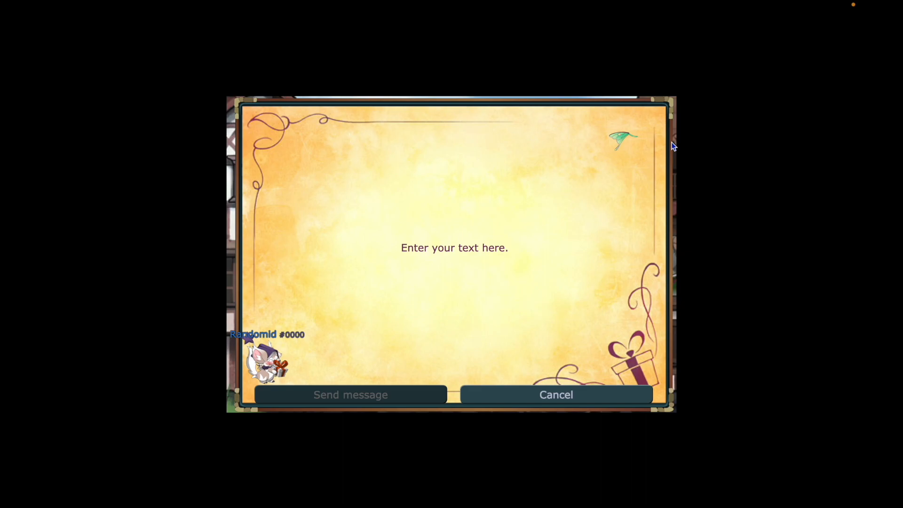
mouse_move(627, 134)
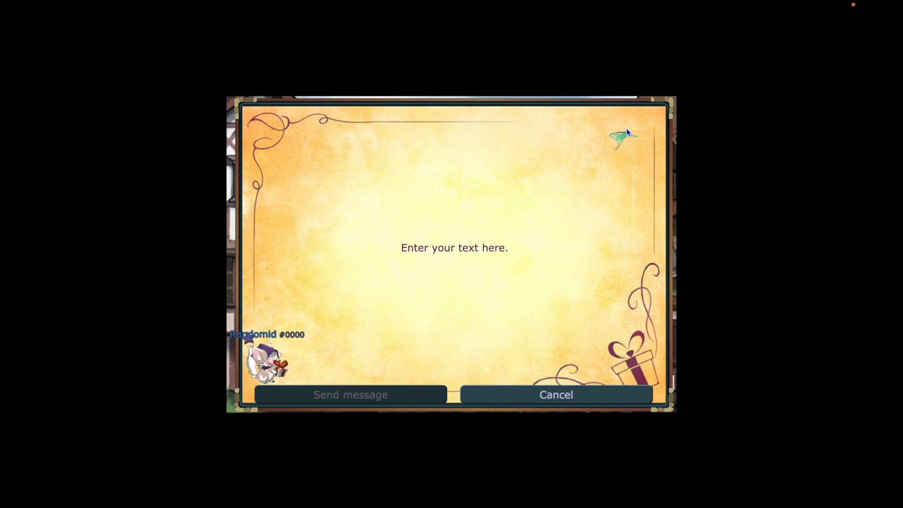
mouse_move(621, 151)
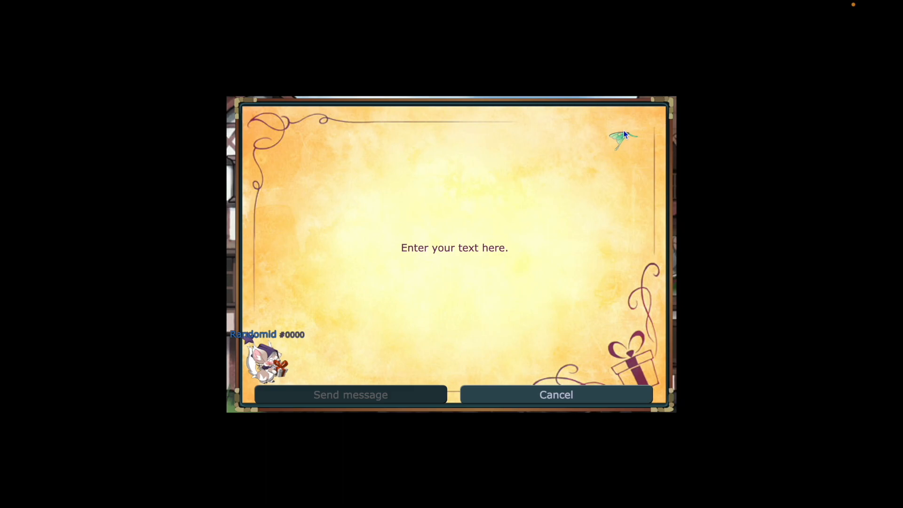
mouse_move(699, 157)
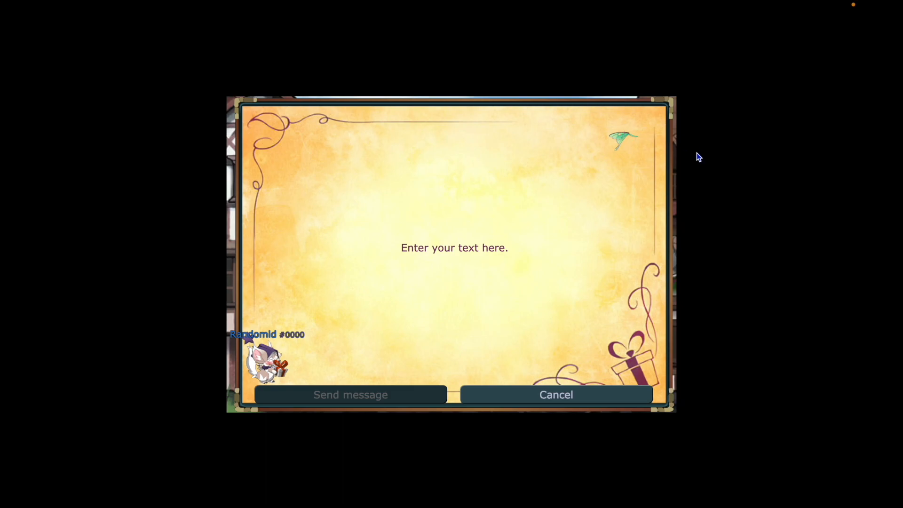
click(555, 394)
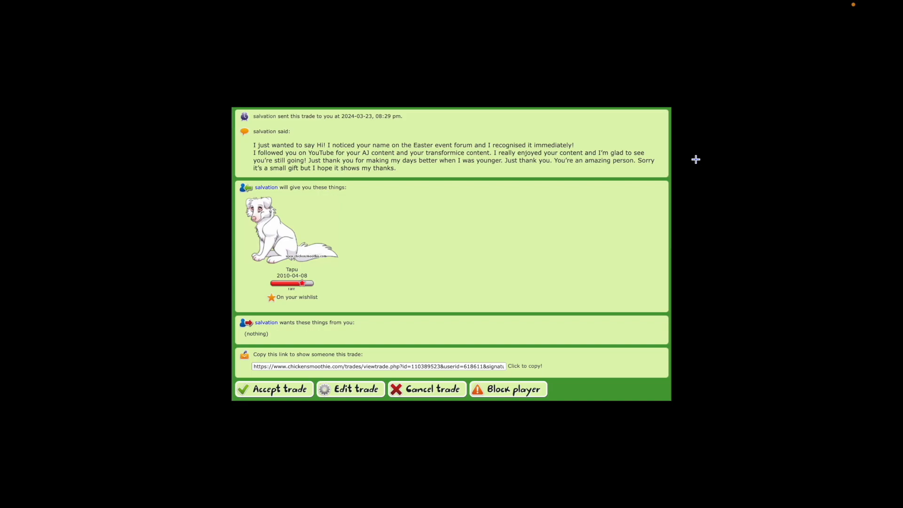
mouse_move(500, 199)
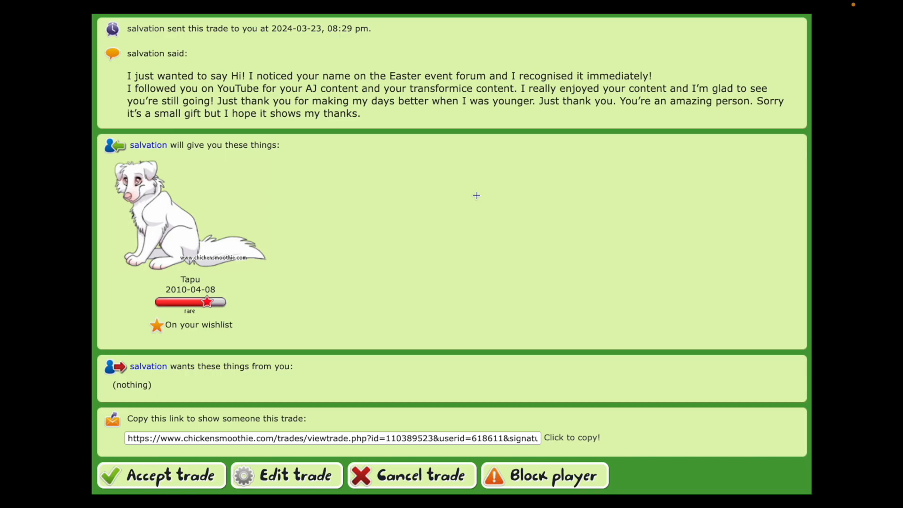
mouse_move(355, 202)
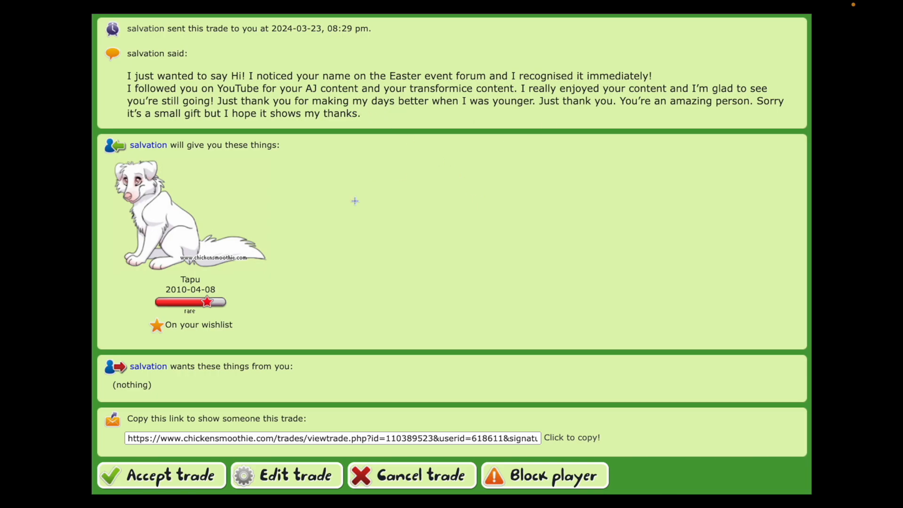
mouse_move(310, 113)
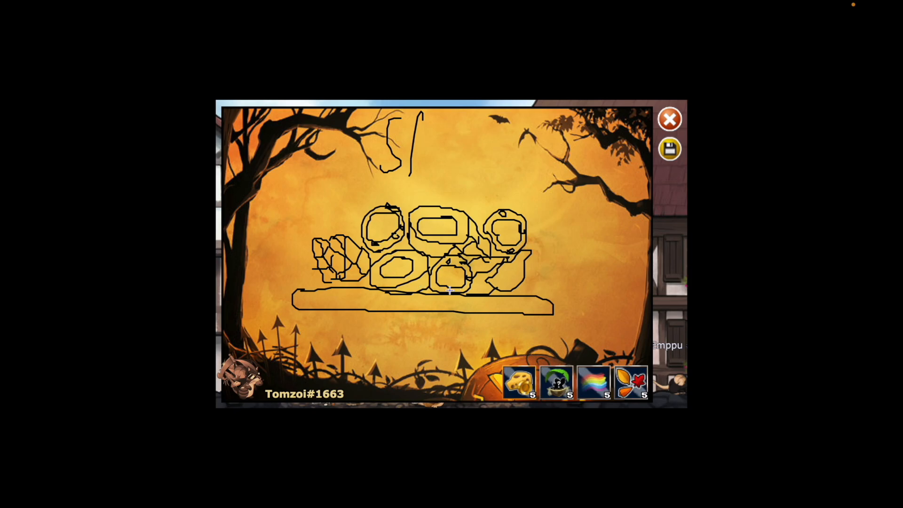
mouse_move(459, 347)
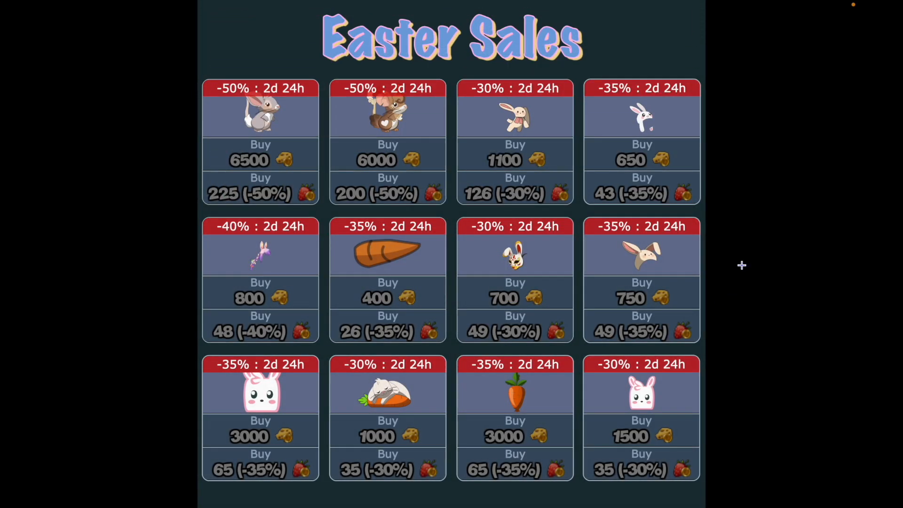
mouse_move(267, 395)
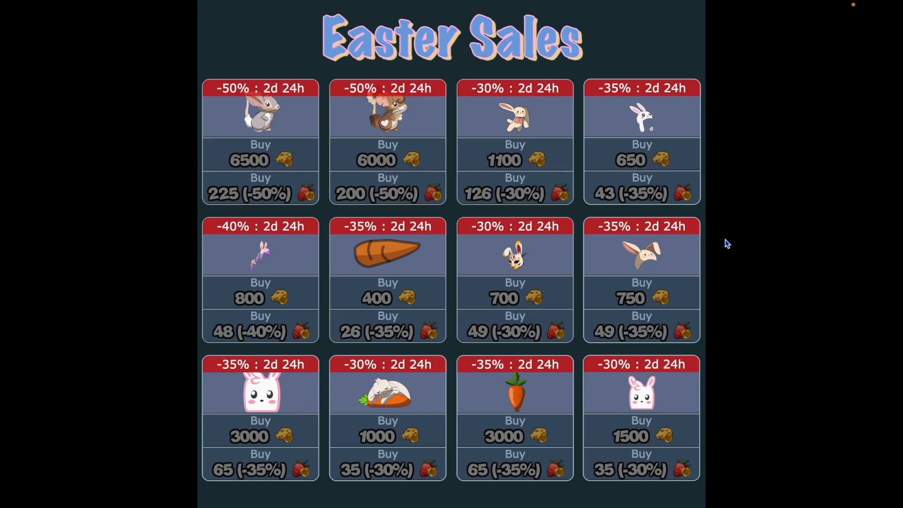
mouse_move(725, 348)
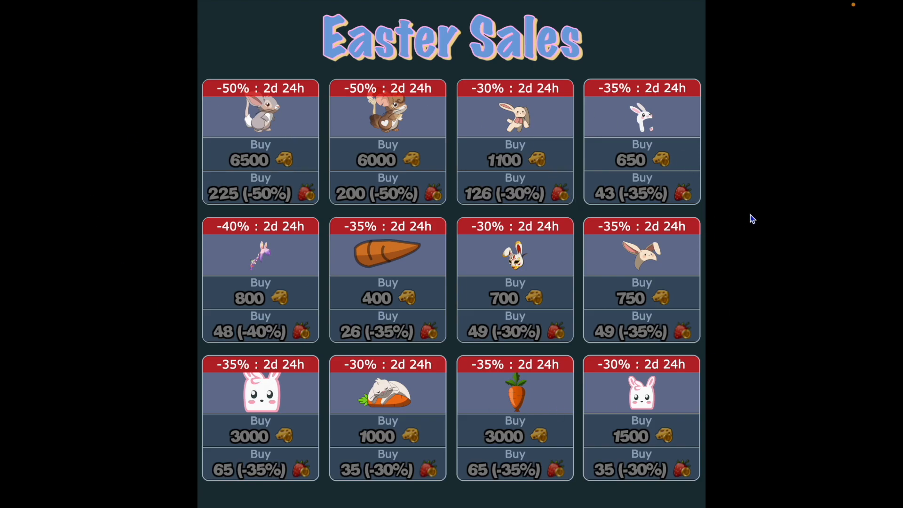
mouse_move(403, 128)
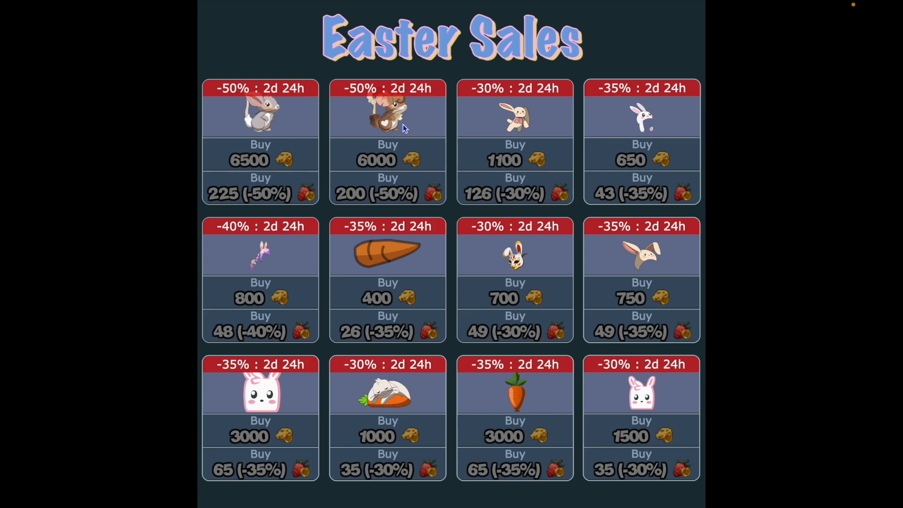
mouse_move(686, 324)
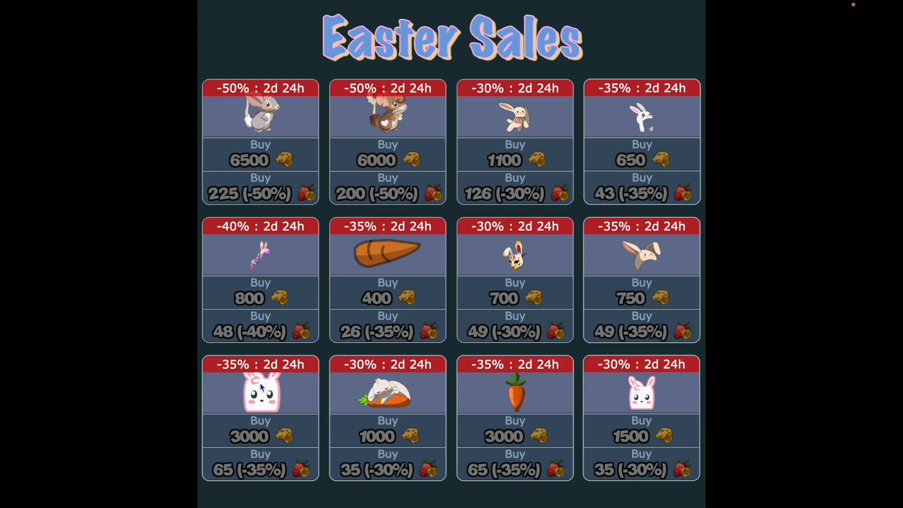
mouse_move(668, 415)
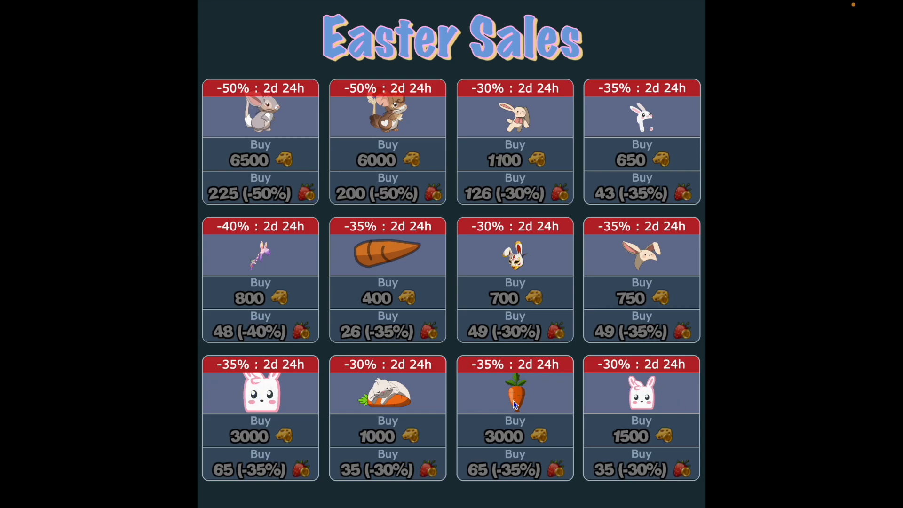
mouse_move(471, 336)
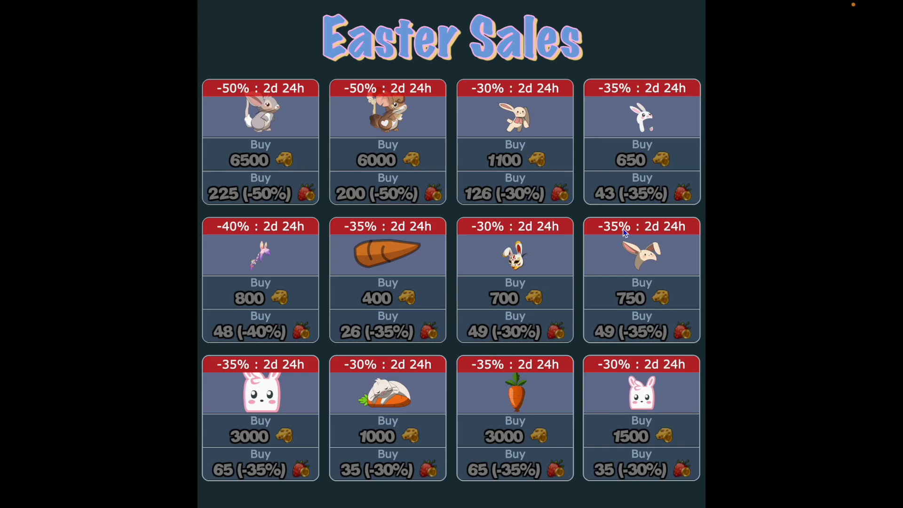
mouse_move(456, 242)
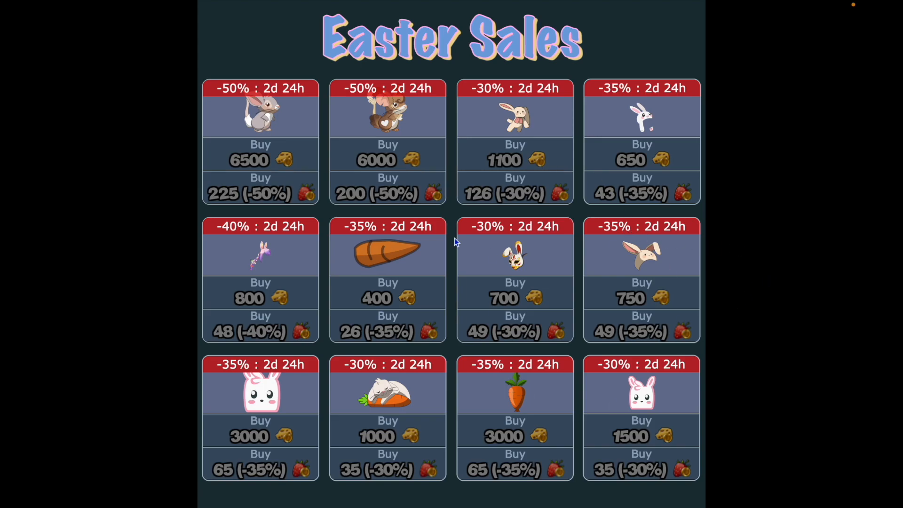
mouse_move(778, 291)
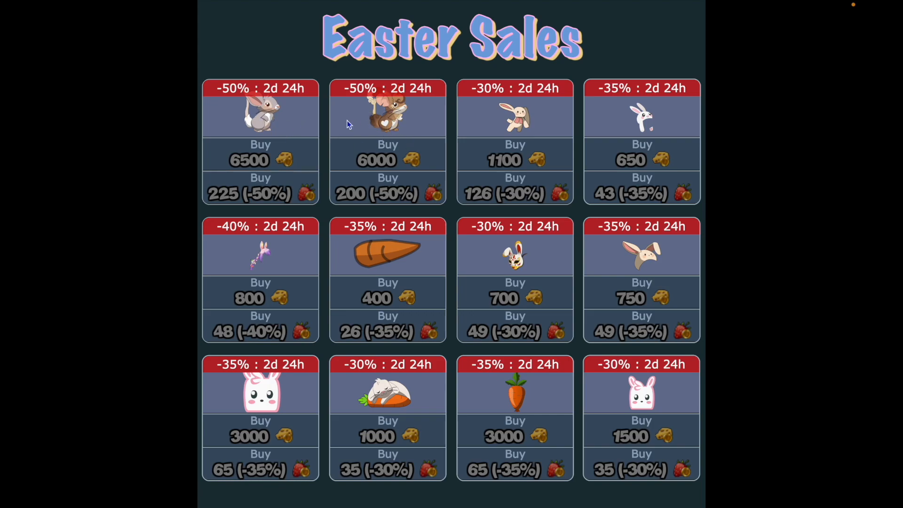
mouse_move(604, 128)
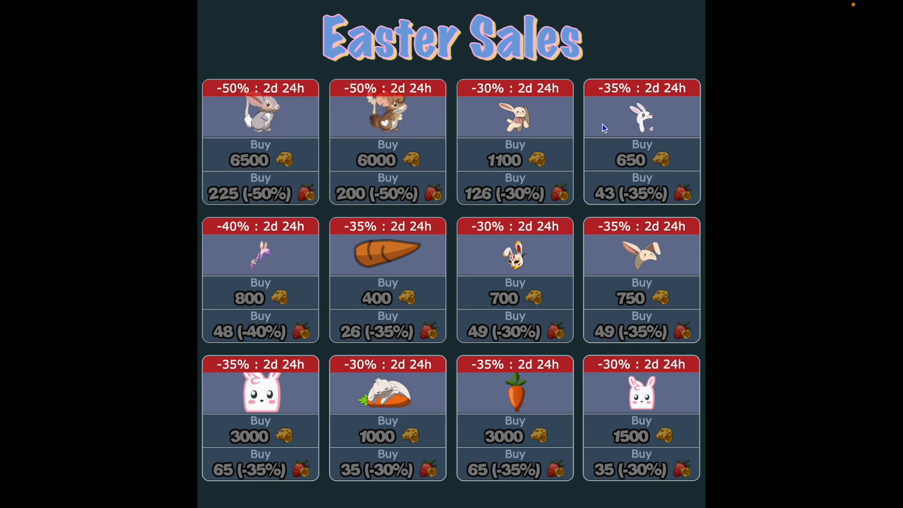
mouse_move(288, 261)
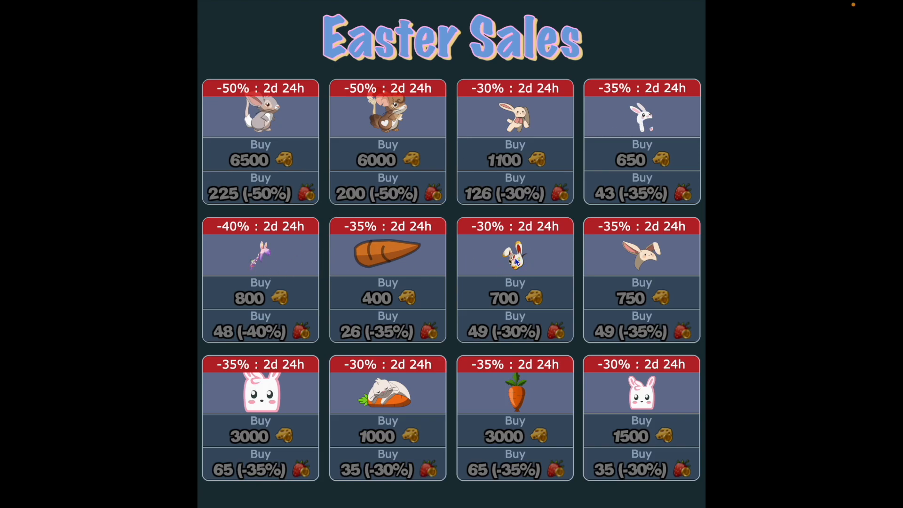
mouse_move(559, 271)
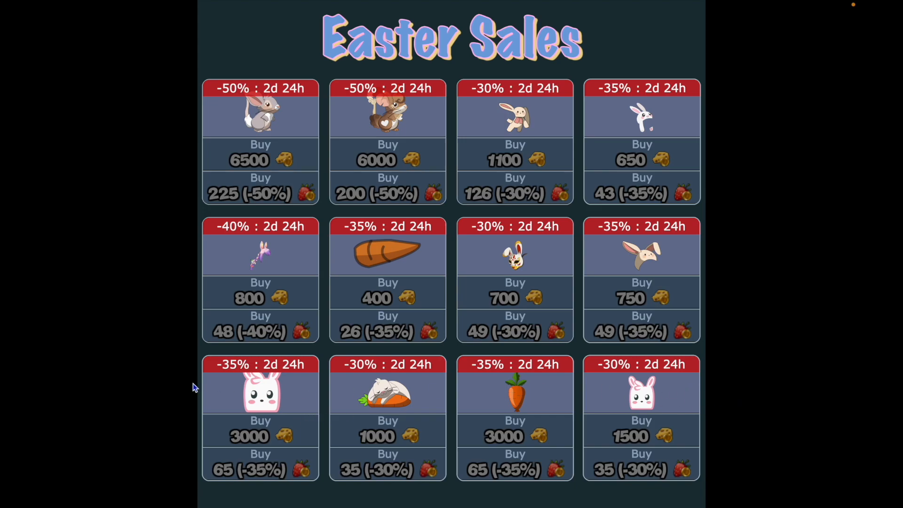
mouse_move(795, 386)
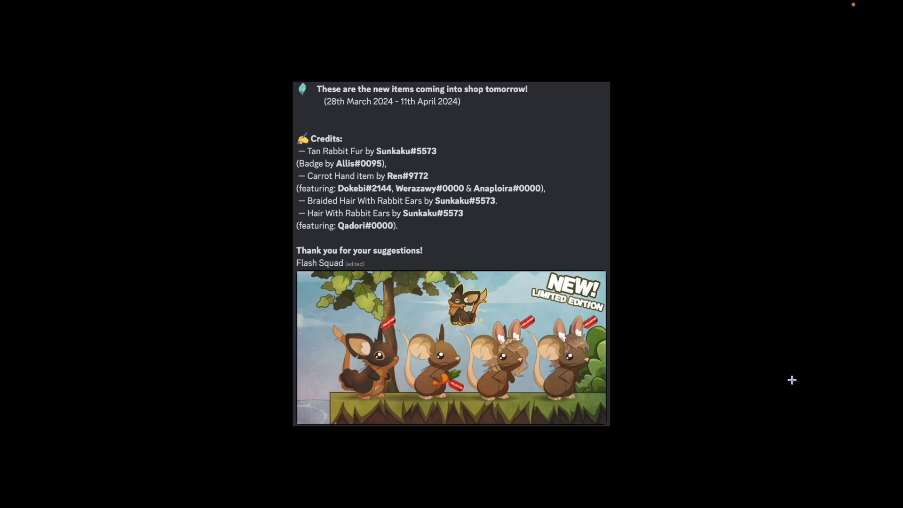
mouse_move(546, 284)
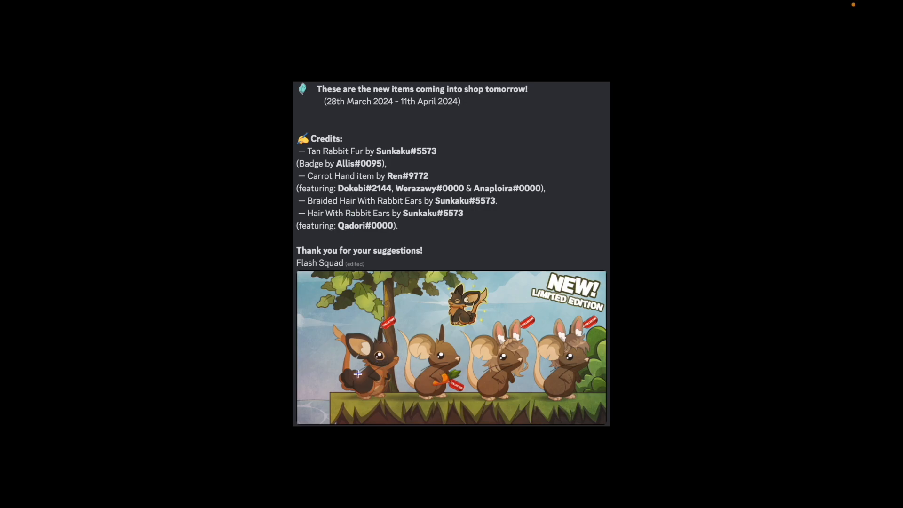
mouse_move(559, 347)
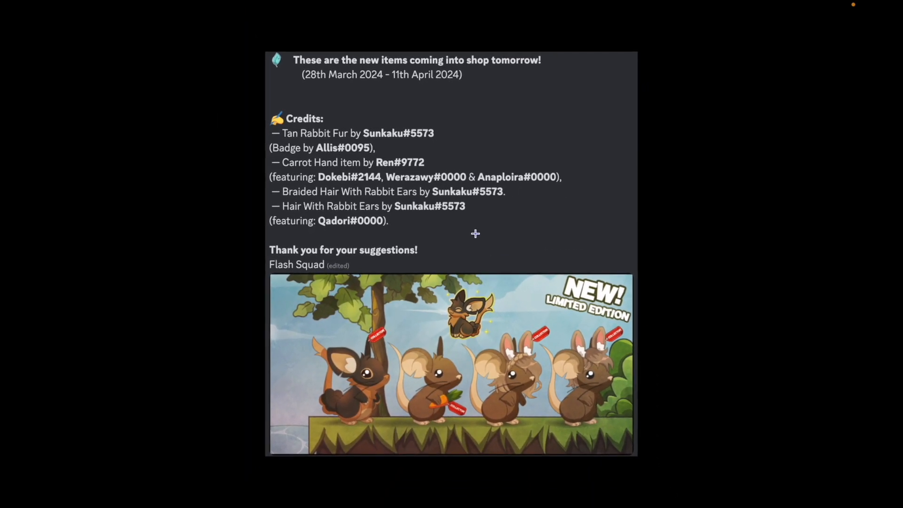
mouse_move(348, 386)
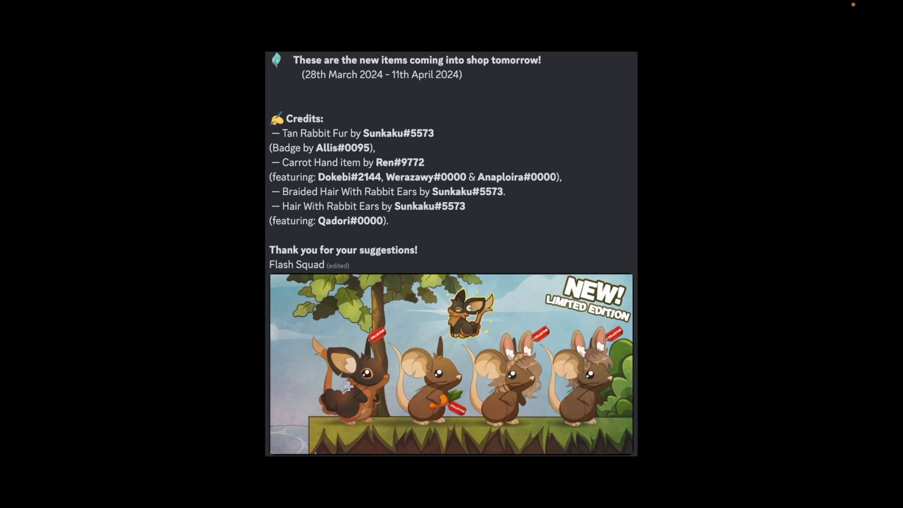
mouse_move(367, 392)
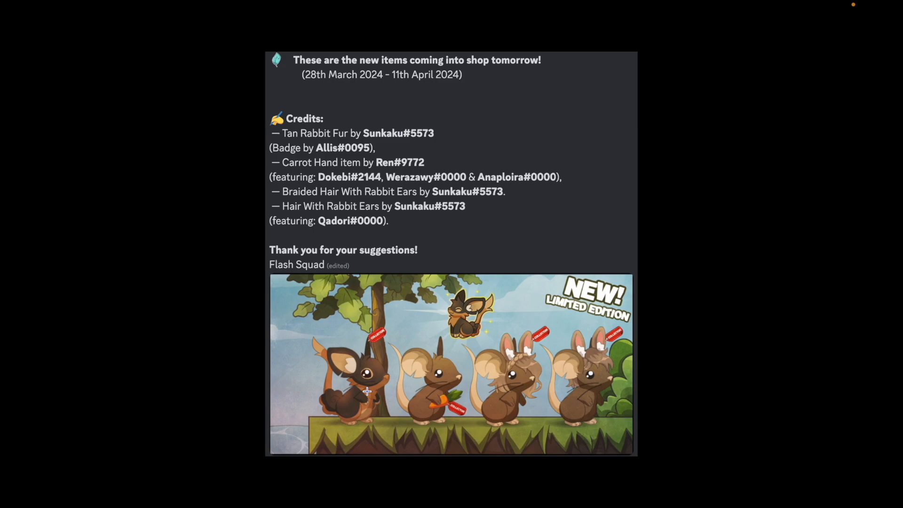
mouse_move(343, 401)
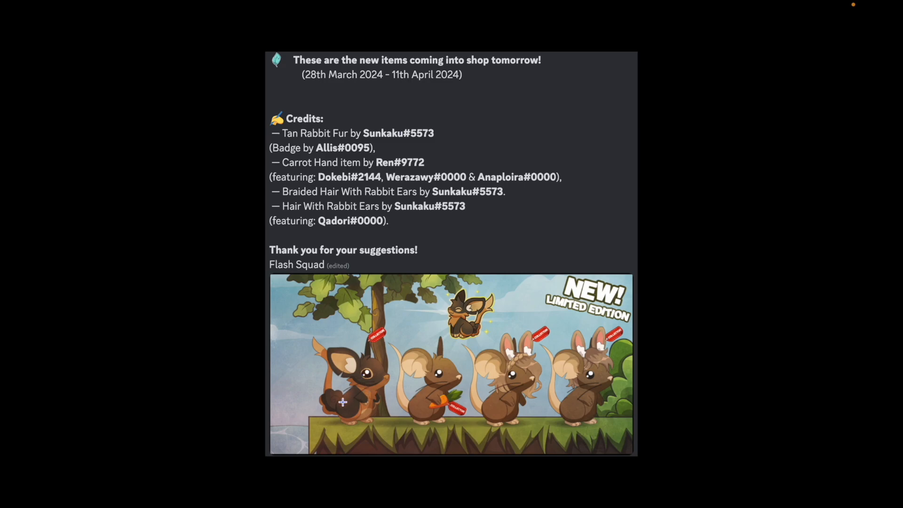
mouse_move(345, 397)
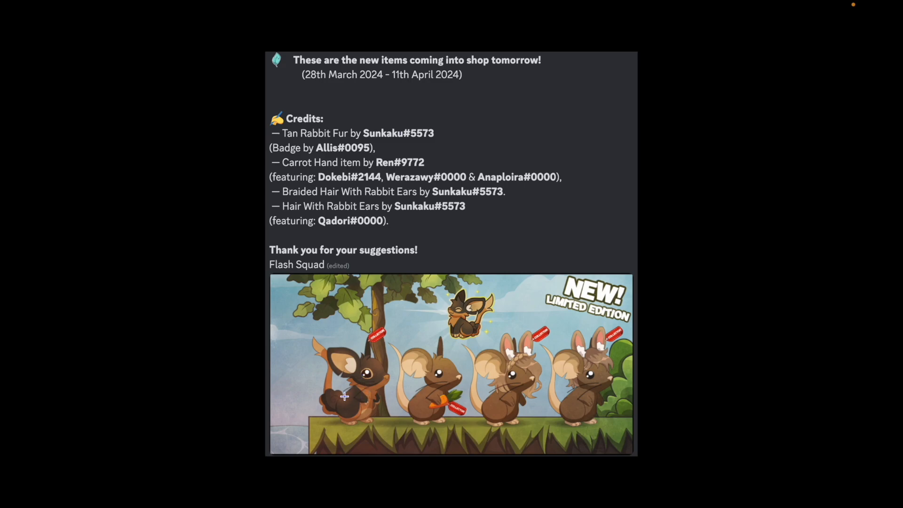
mouse_move(333, 403)
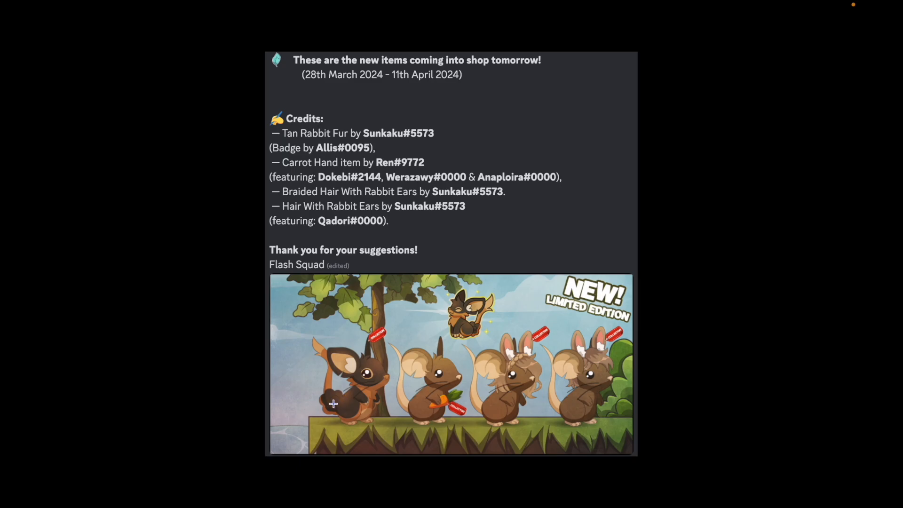
mouse_move(328, 406)
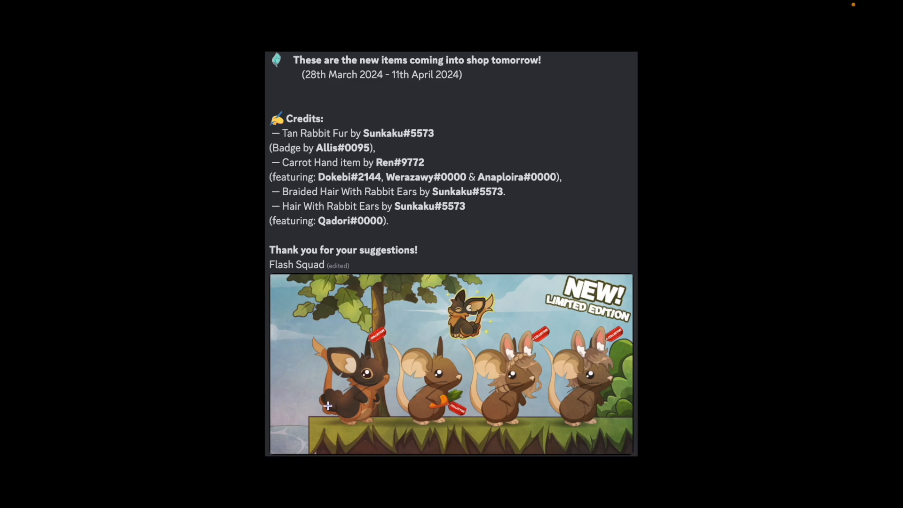
mouse_move(328, 410)
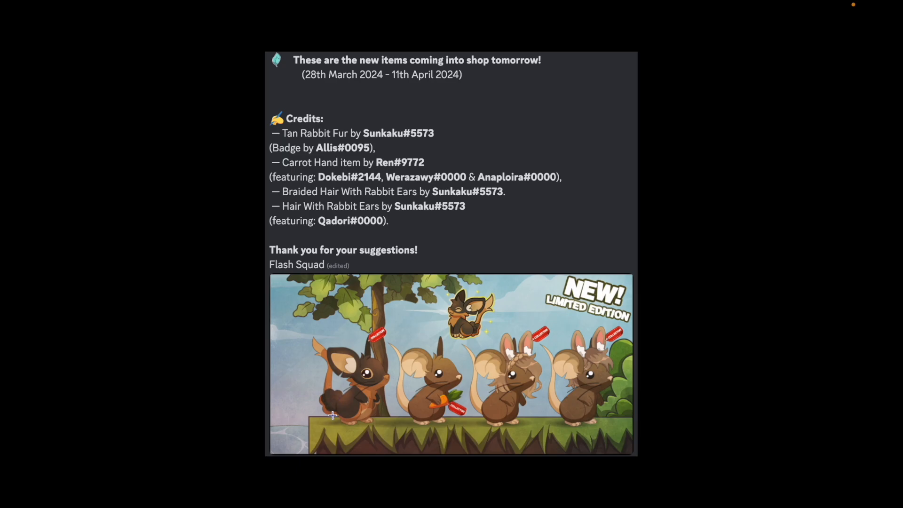
mouse_move(331, 408)
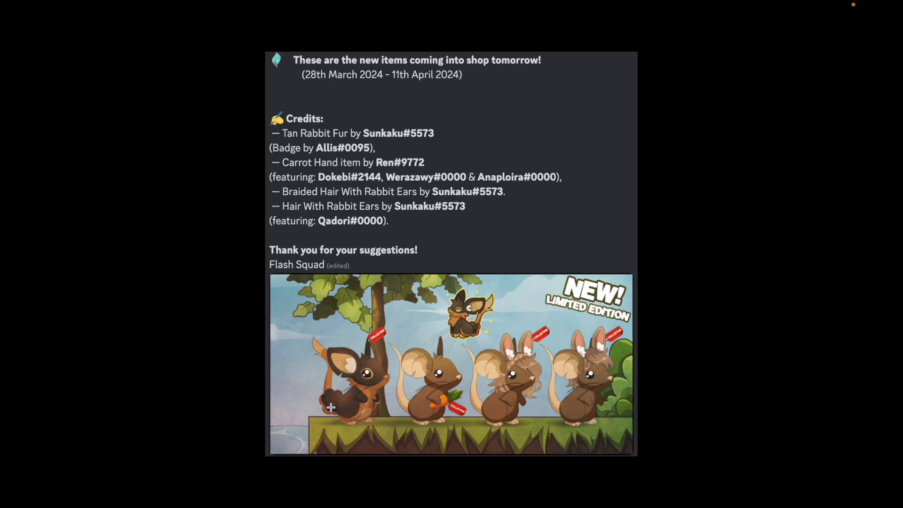
mouse_move(337, 419)
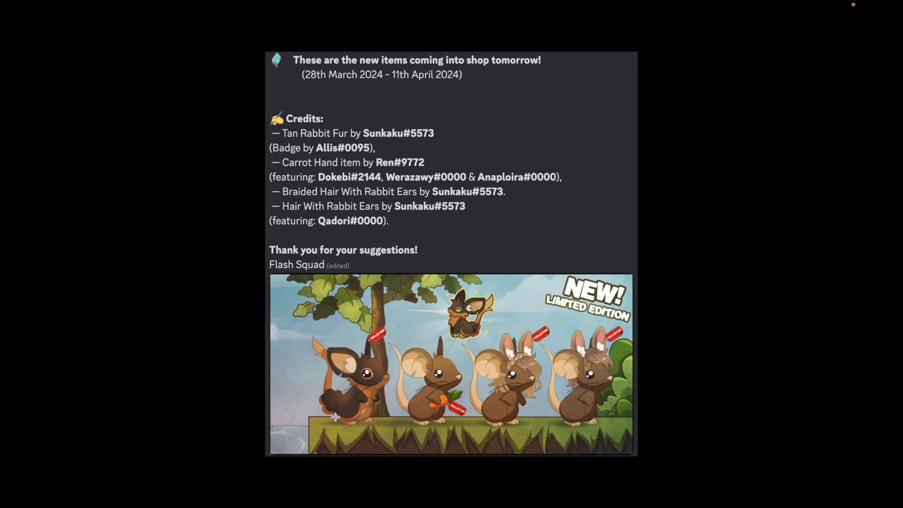
mouse_move(332, 412)
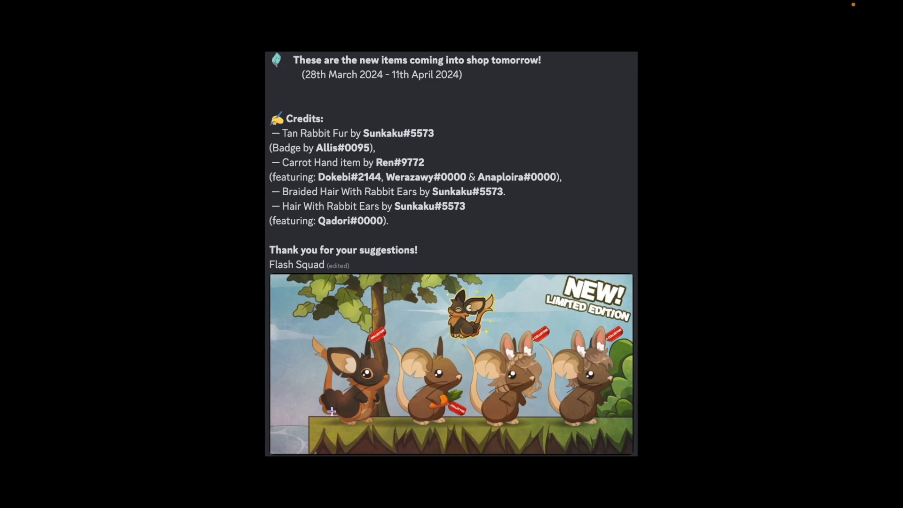
mouse_move(337, 407)
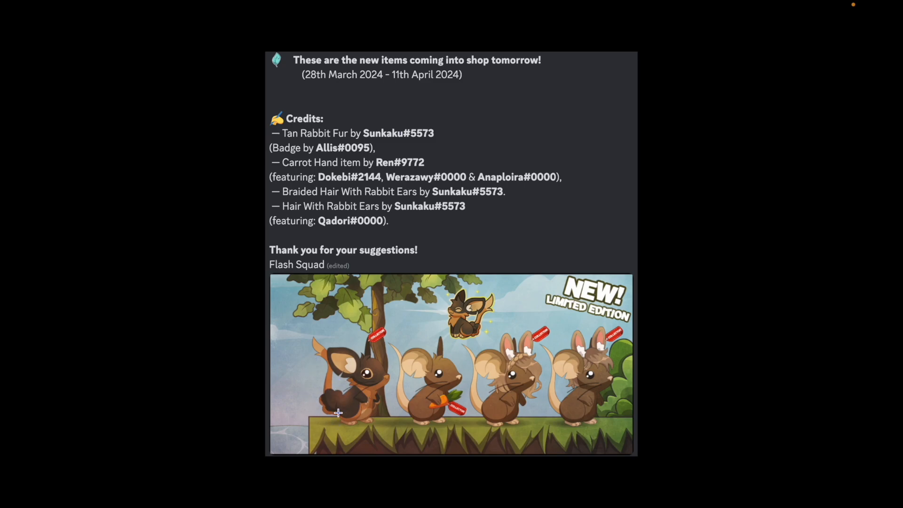
mouse_move(418, 237)
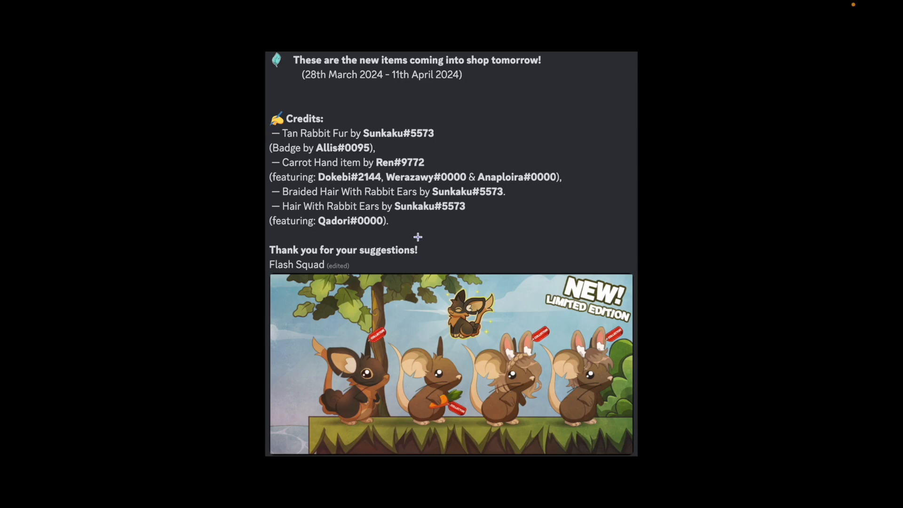
mouse_move(345, 377)
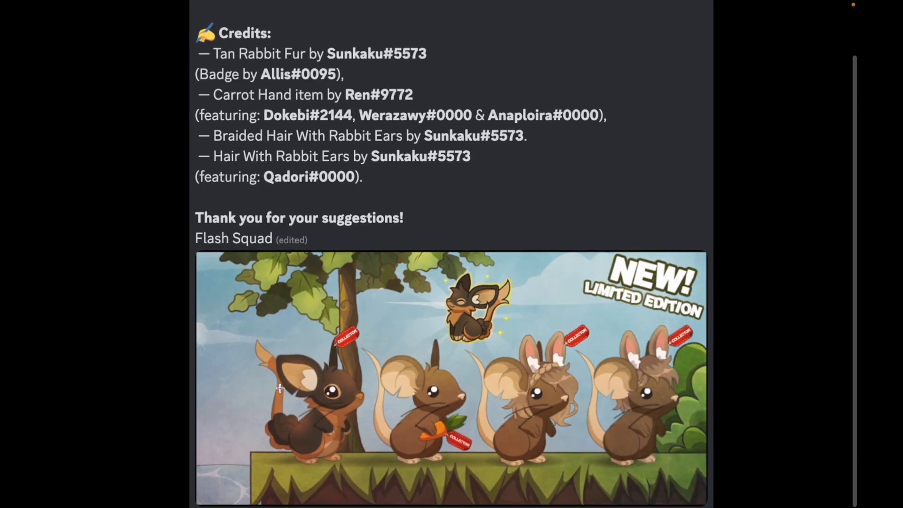
Scroll down through the shop announcement about tomorrow's new rabbit items
scroll(down, 3)
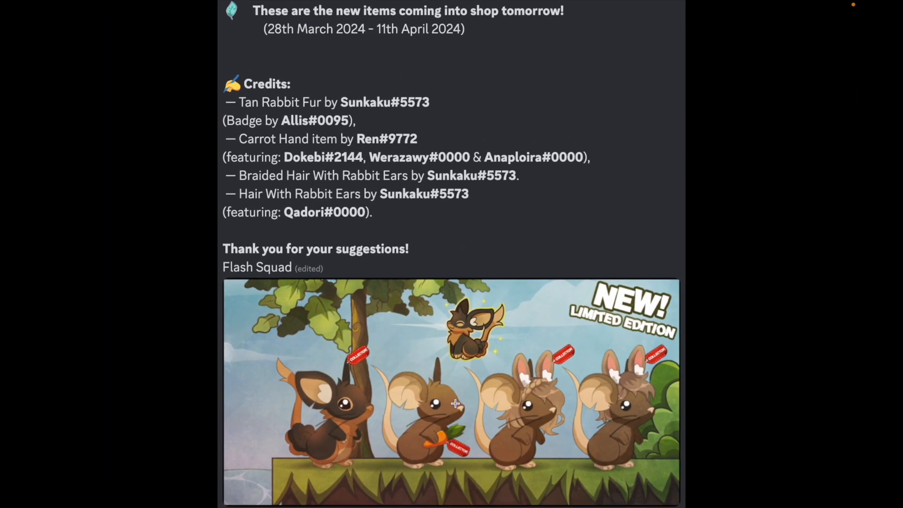
mouse_move(530, 407)
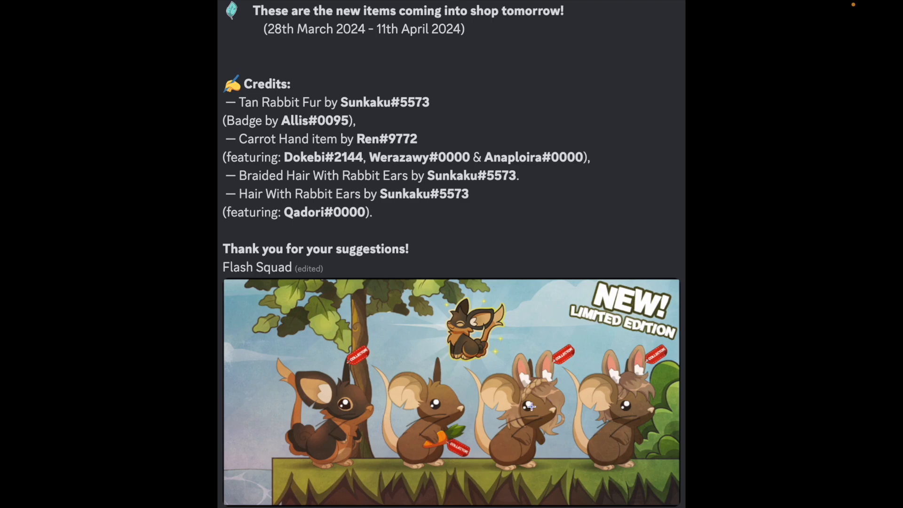
mouse_move(668, 397)
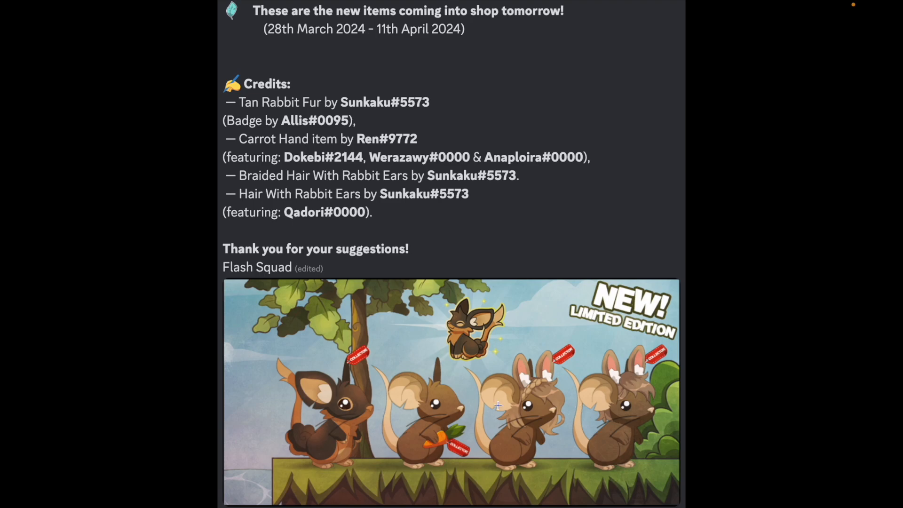
scroll(down, 3)
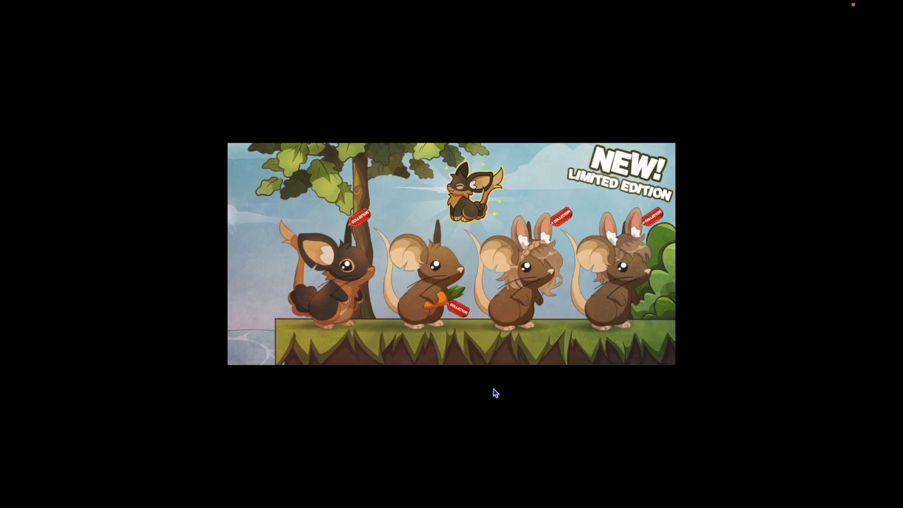
mouse_move(491, 363)
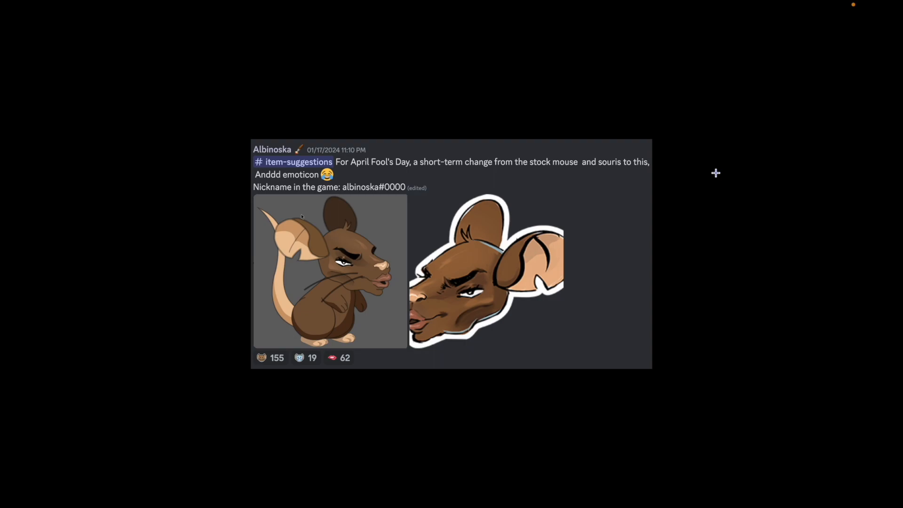
mouse_move(431, 168)
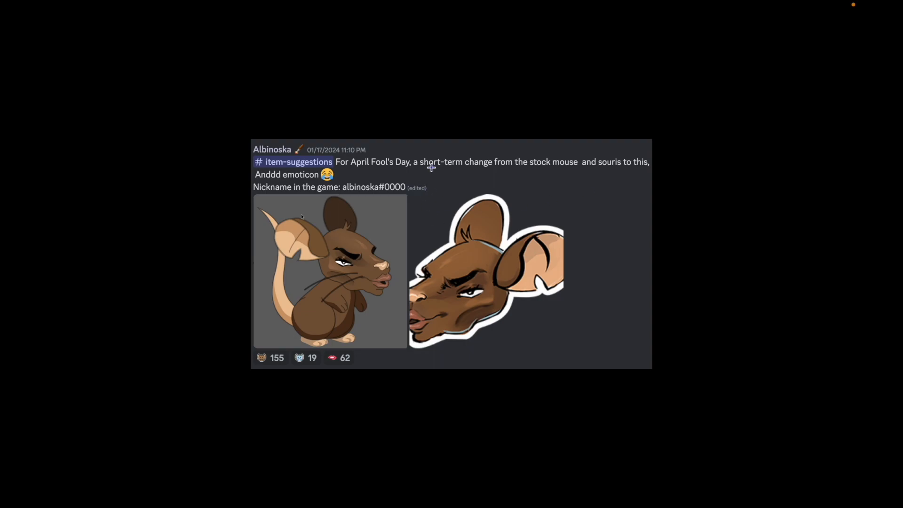
mouse_move(570, 180)
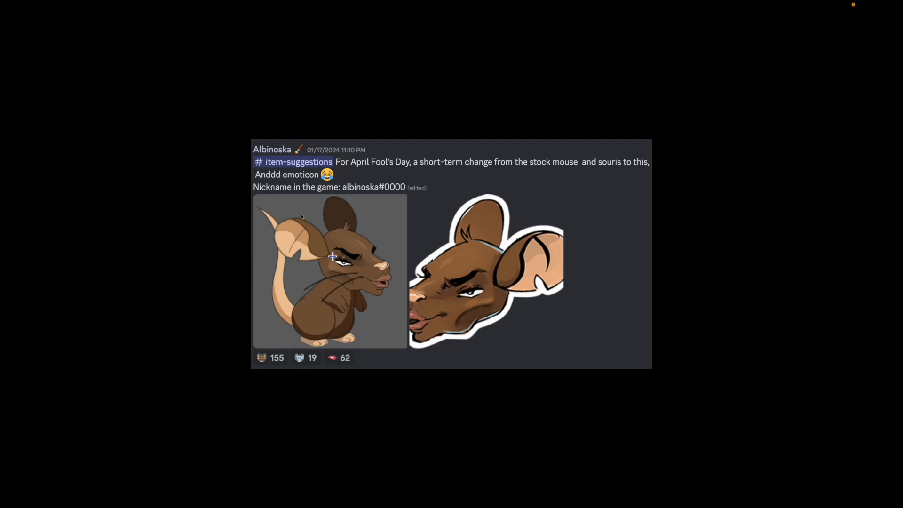
mouse_move(397, 330)
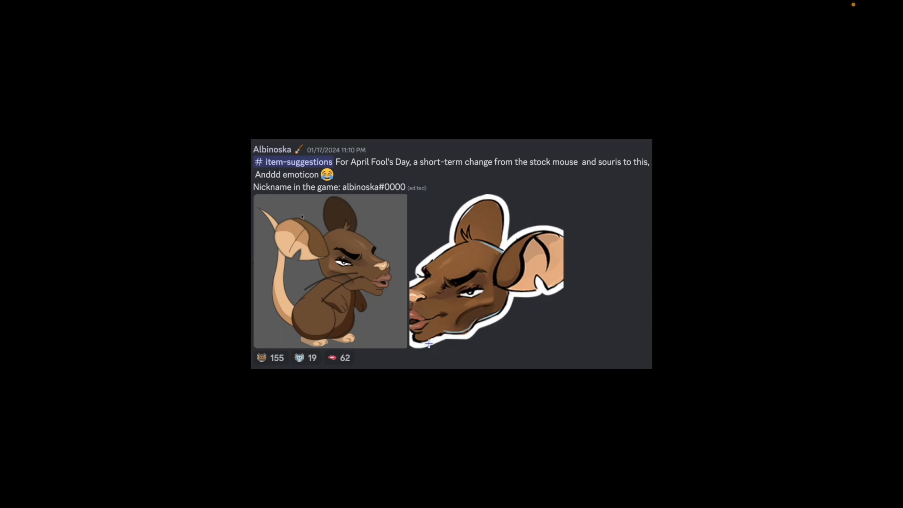
click(329, 271)
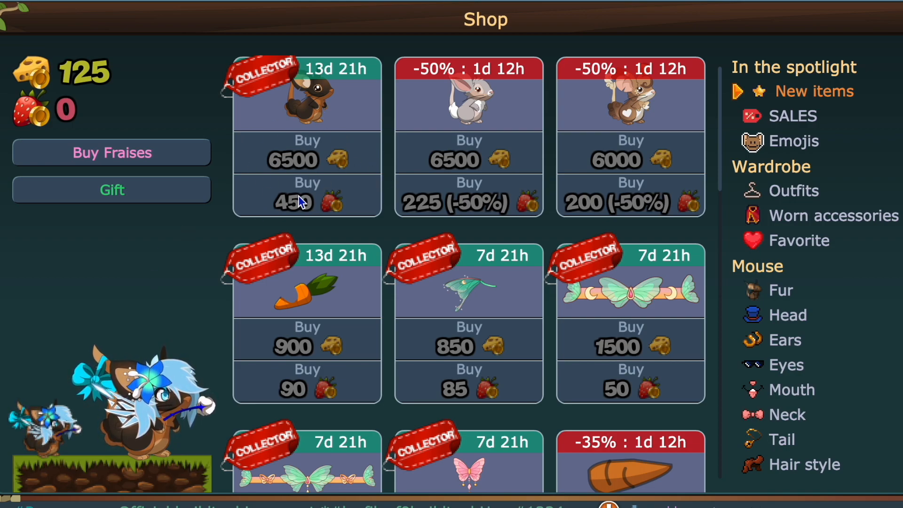
mouse_move(268, 374)
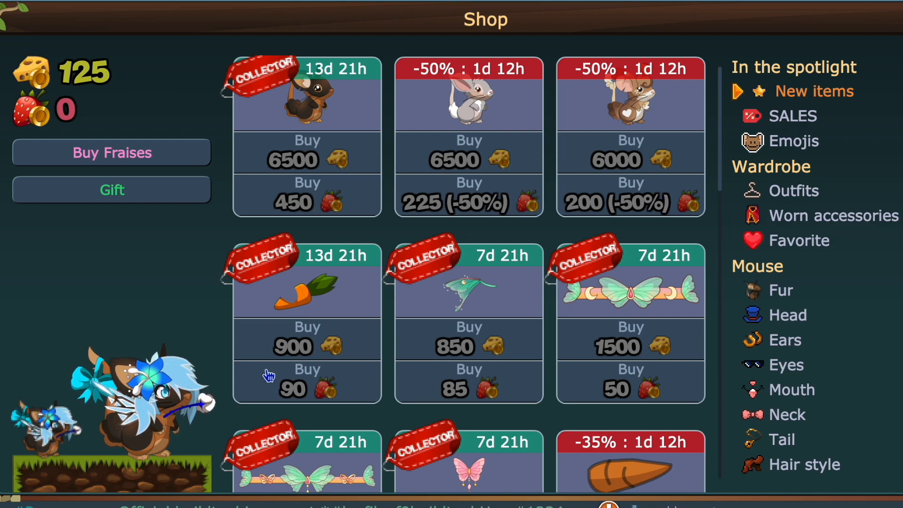
mouse_move(93, 345)
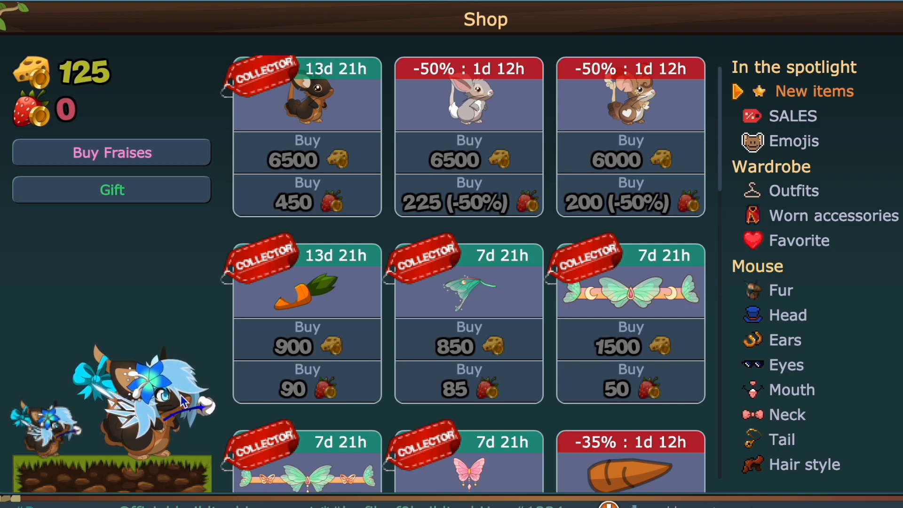
mouse_move(488, 89)
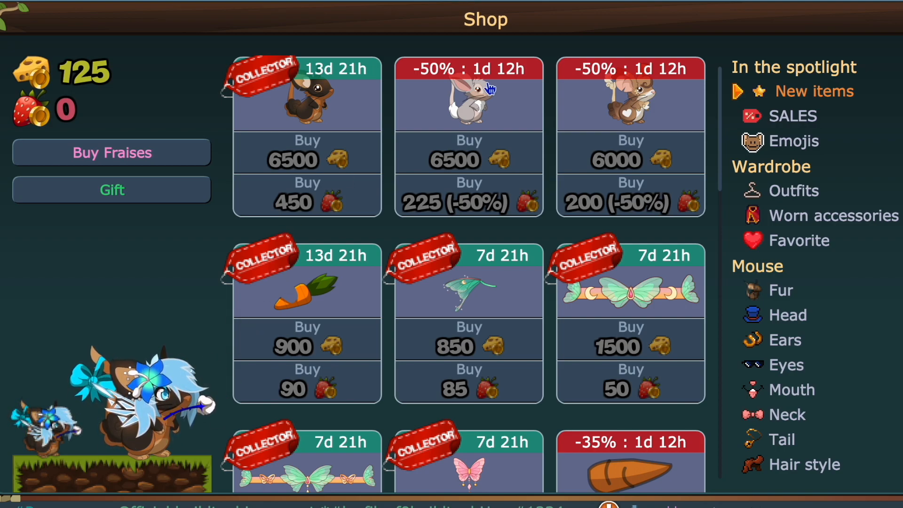
mouse_move(492, 179)
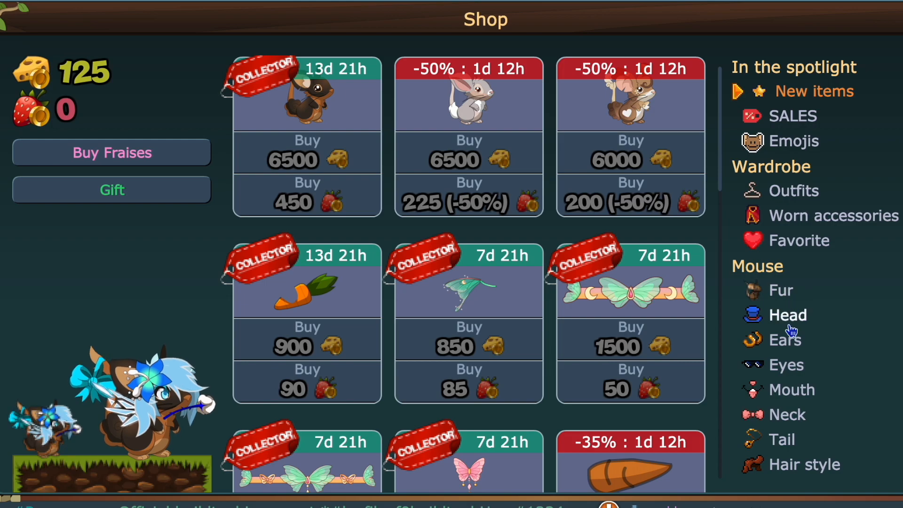
Show the Fur category under Mouse in the shop sidebar
click(779, 290)
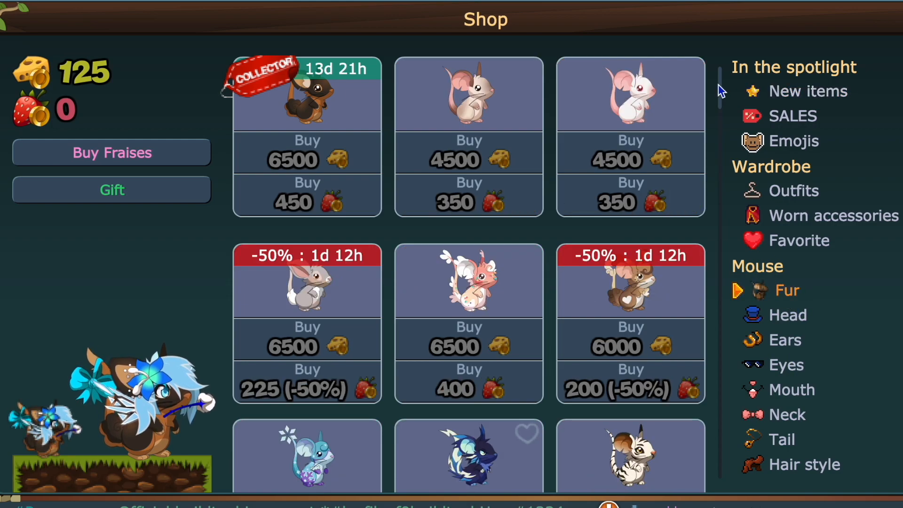
Scroll through the fur list, then return to the shop's New items
scroll(down, 3)
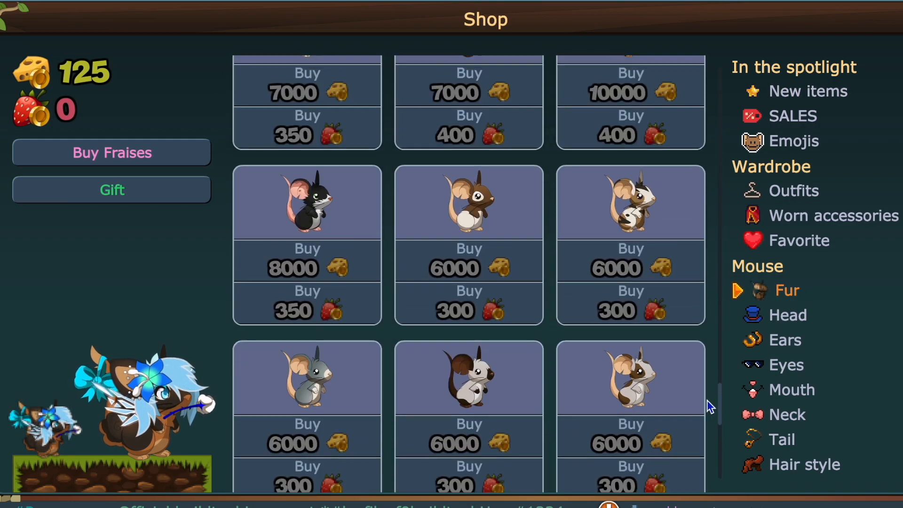
scroll(down, 3)
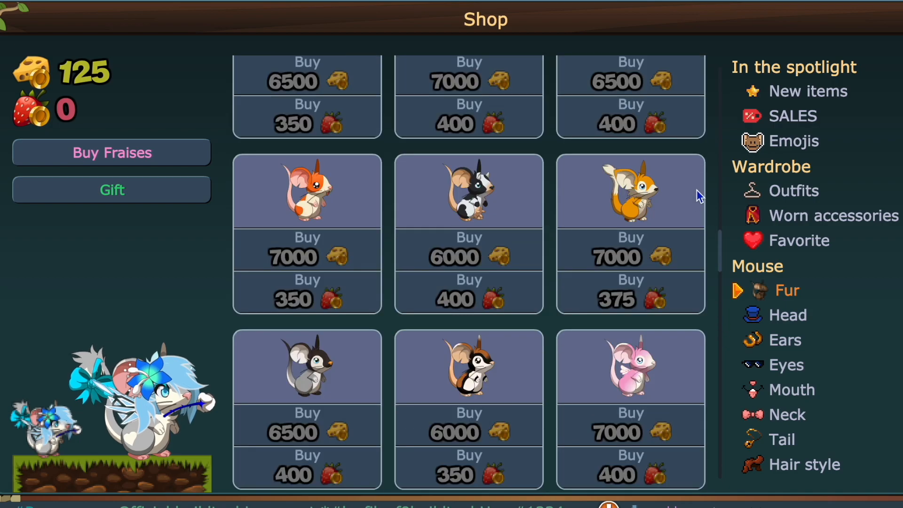
click(815, 91)
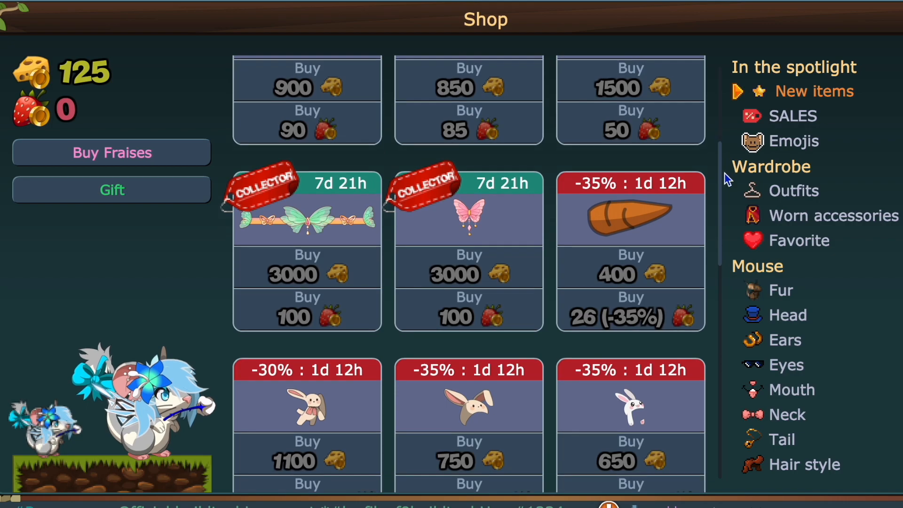
scroll(down, 3)
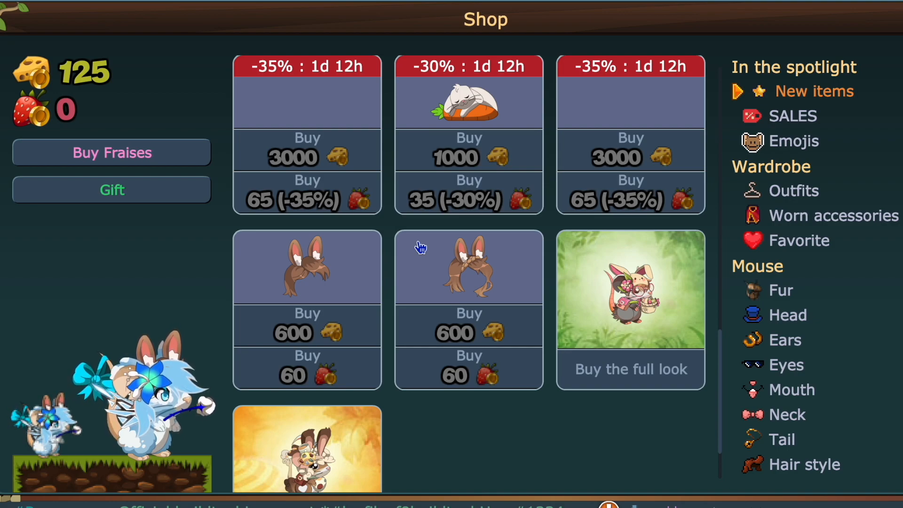
mouse_move(401, 288)
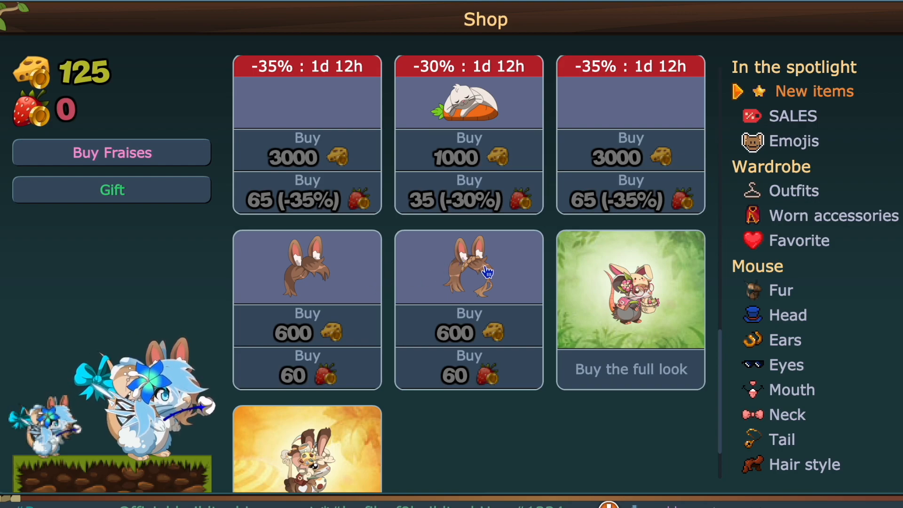
mouse_move(355, 322)
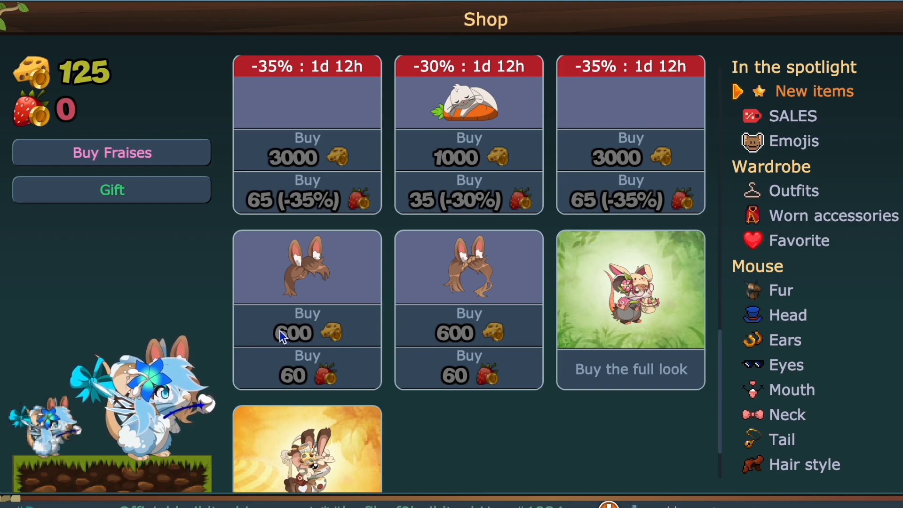
mouse_move(435, 269)
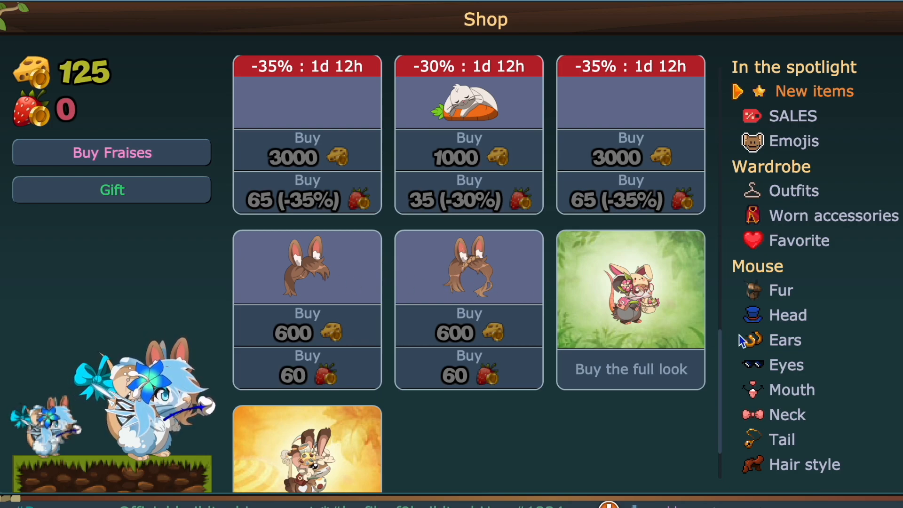
scroll(down, 3)
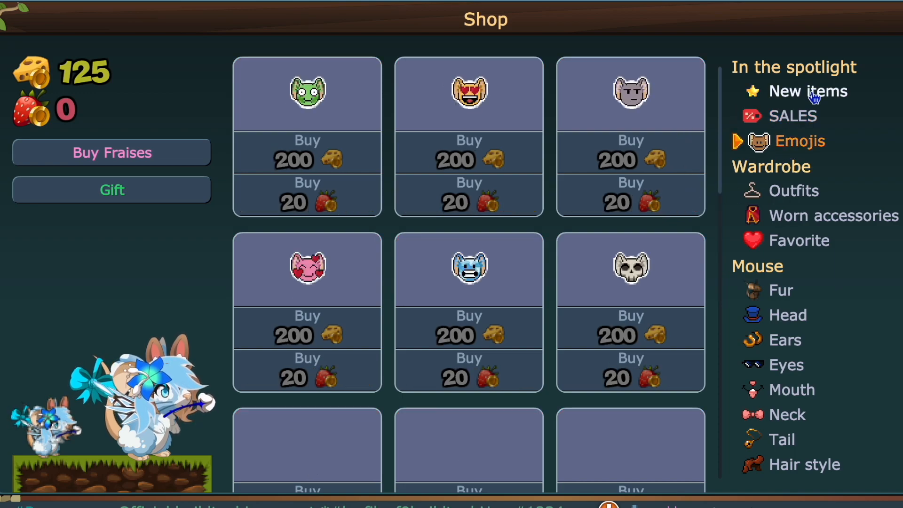
scroll(down, 3)
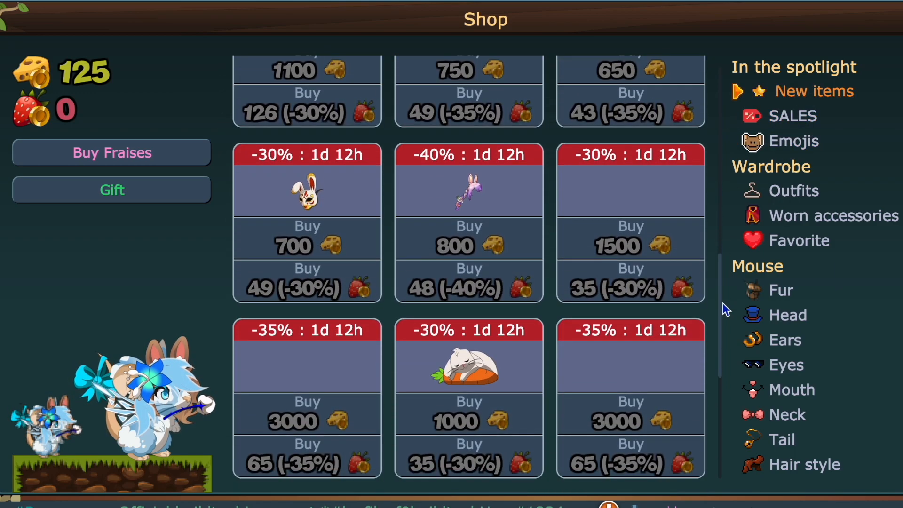
scroll(down, 3)
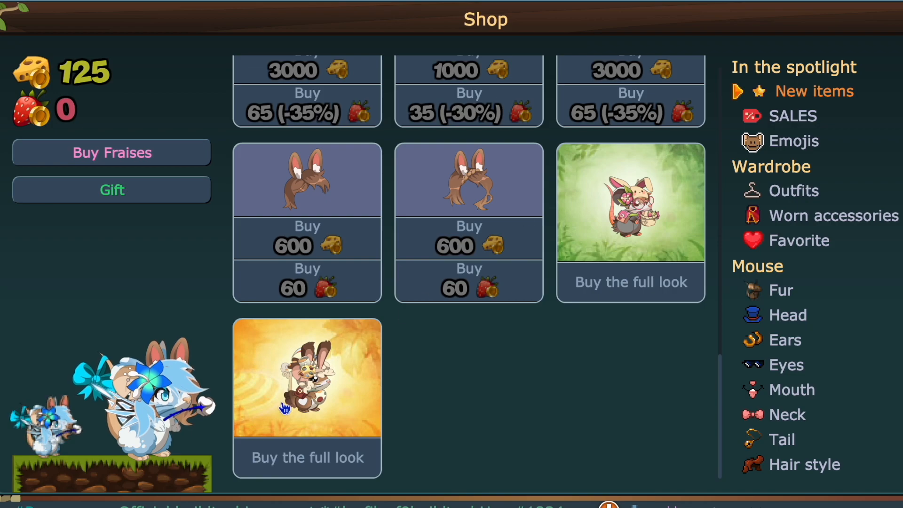
mouse_move(613, 323)
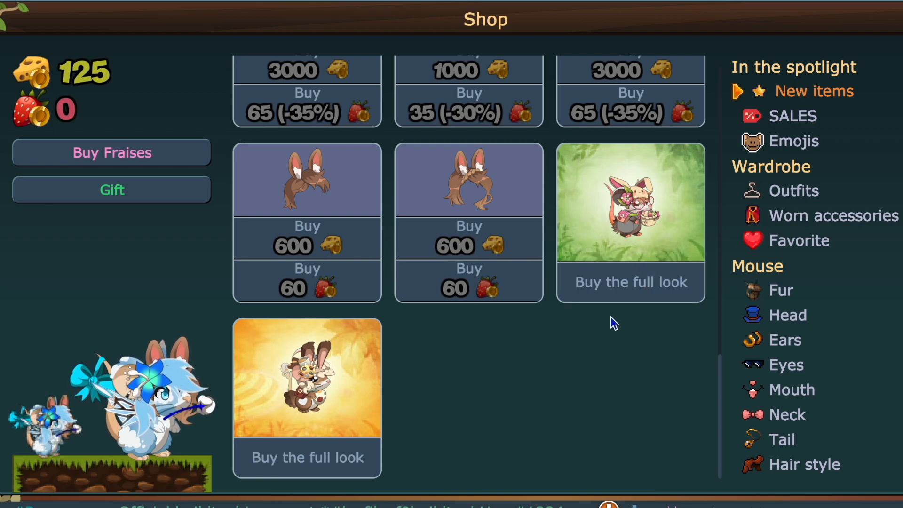
mouse_move(672, 292)
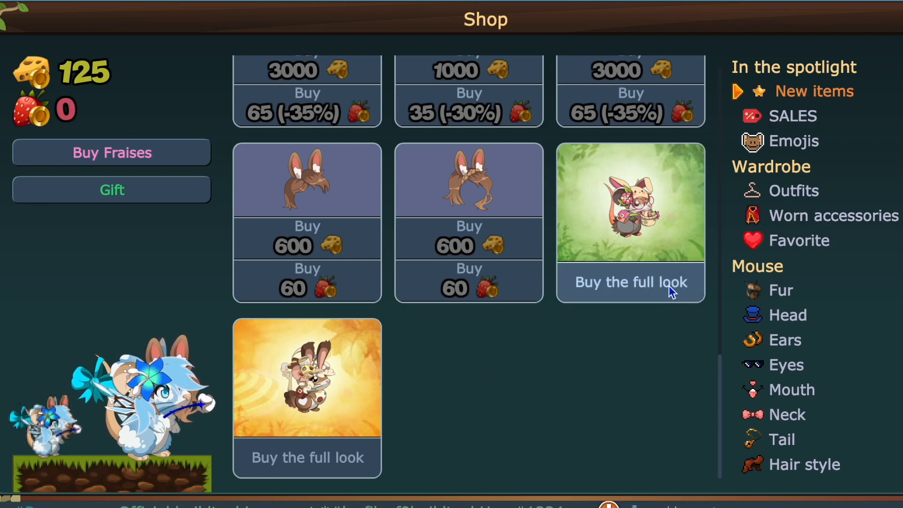
click(631, 281)
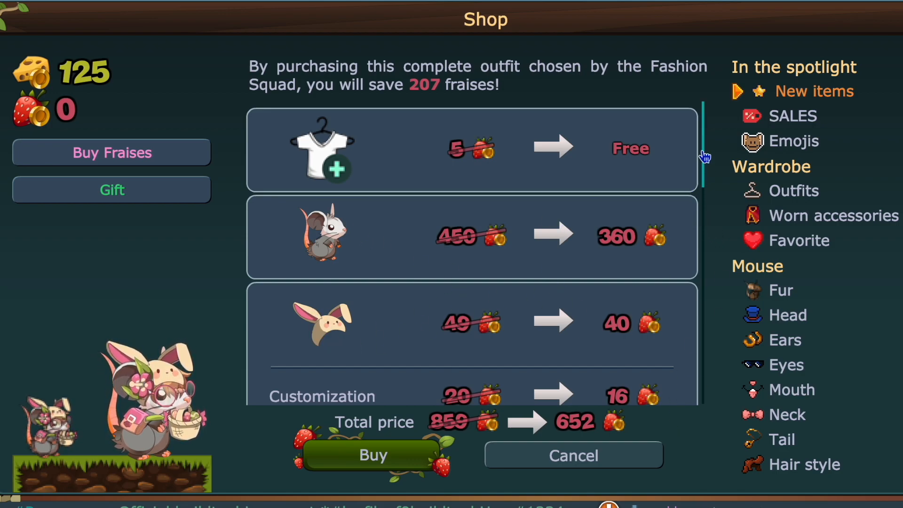
scroll(down, 3)
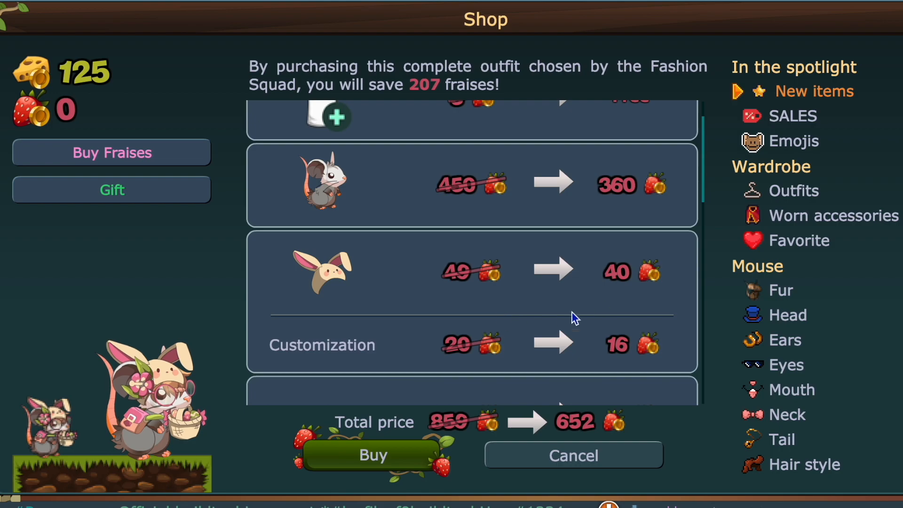
mouse_move(610, 283)
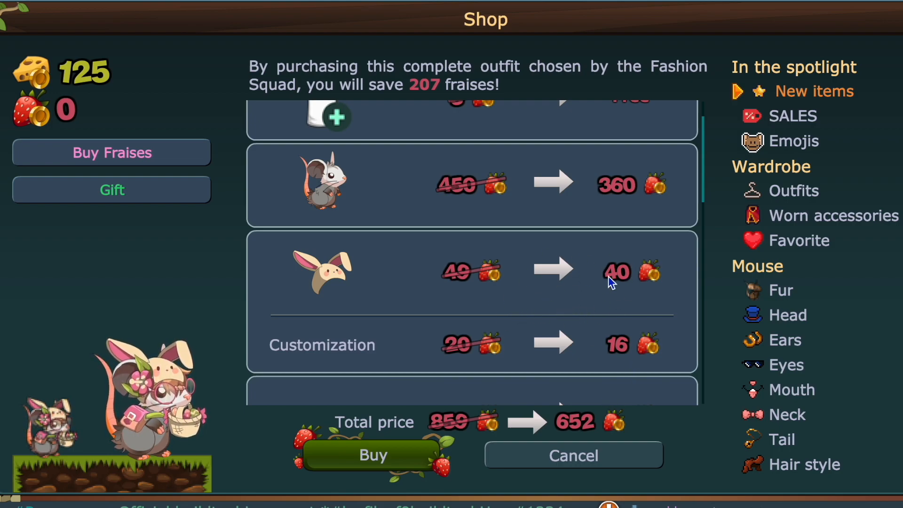
scroll(down, 3)
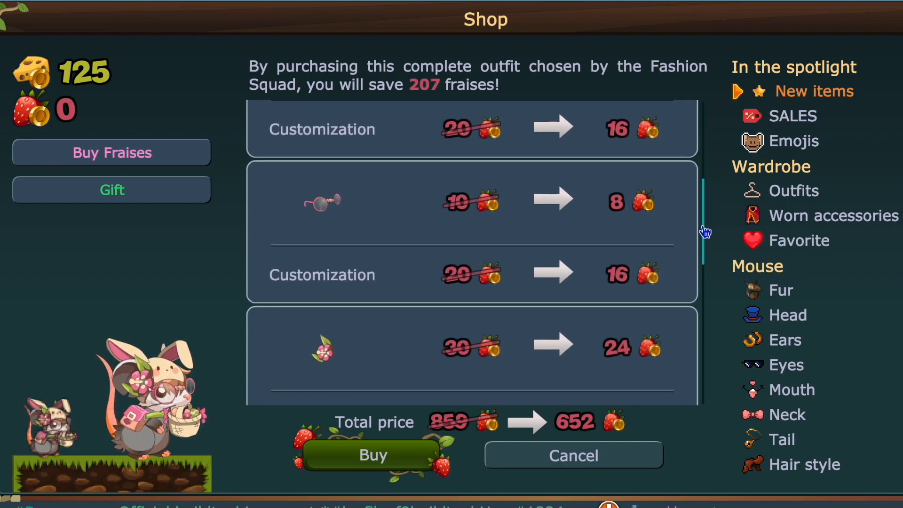
scroll(down, 3)
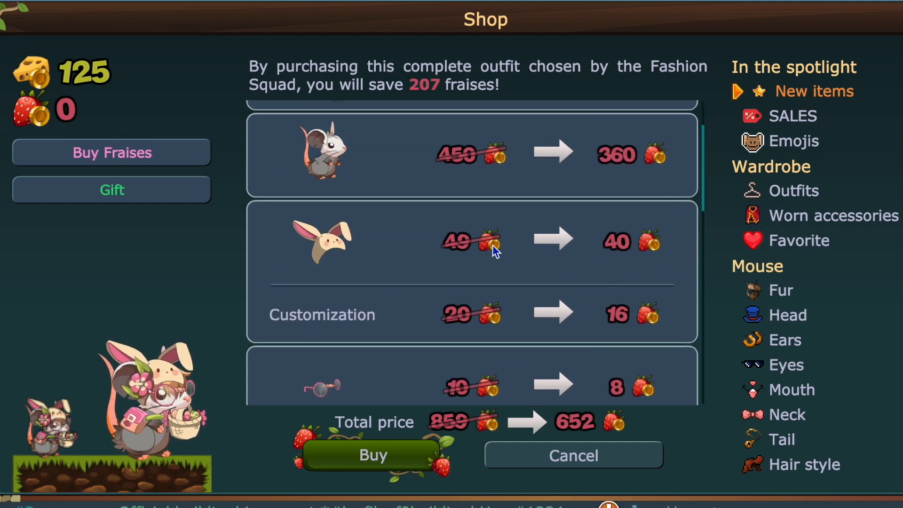
mouse_move(461, 256)
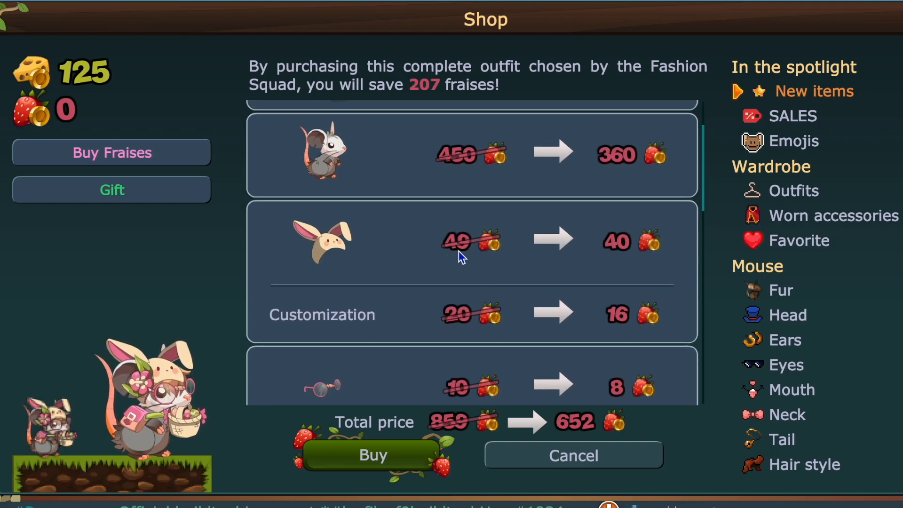
click(800, 115)
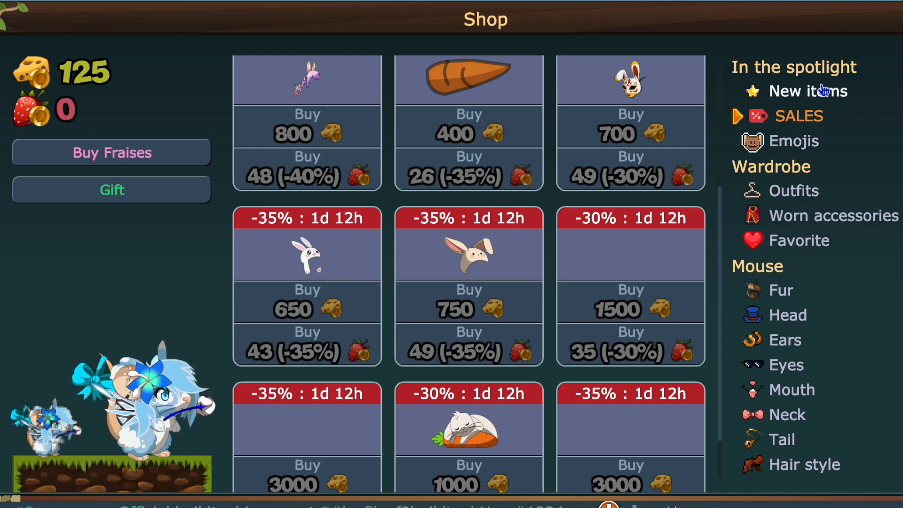
scroll(down, 3)
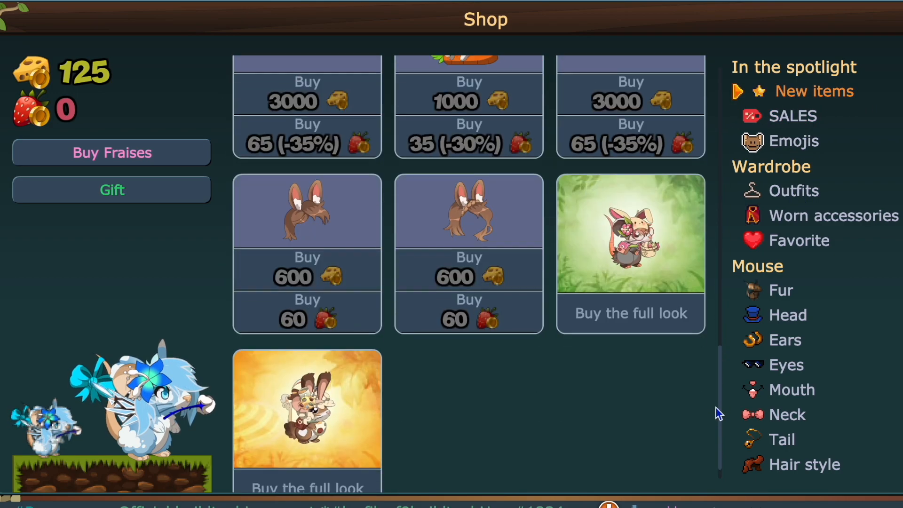
click(631, 313)
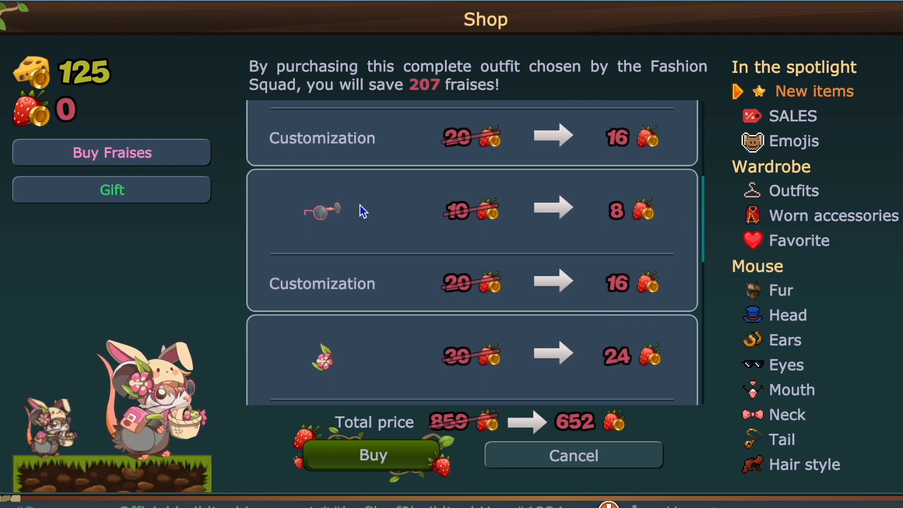
mouse_move(641, 404)
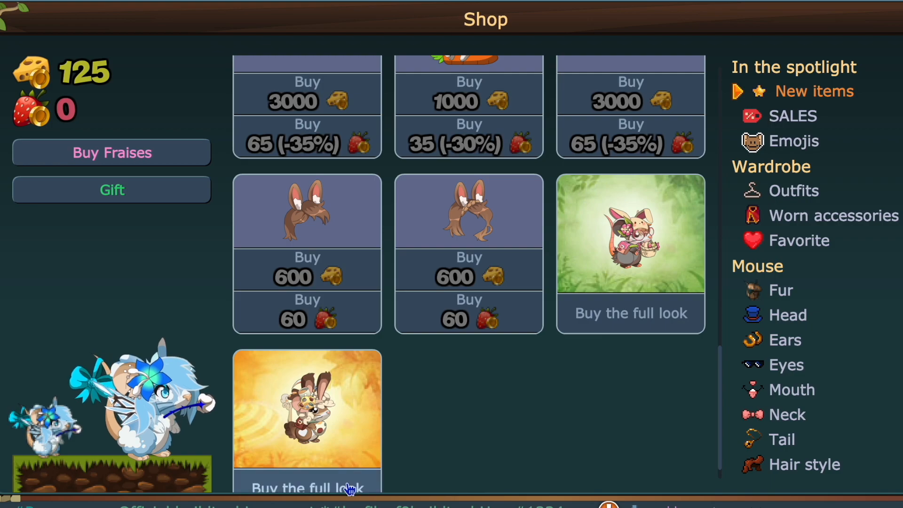
Reopen the brown bunny full-look bundle and scroll its itemised list toward the 576-fraise total
click(307, 487)
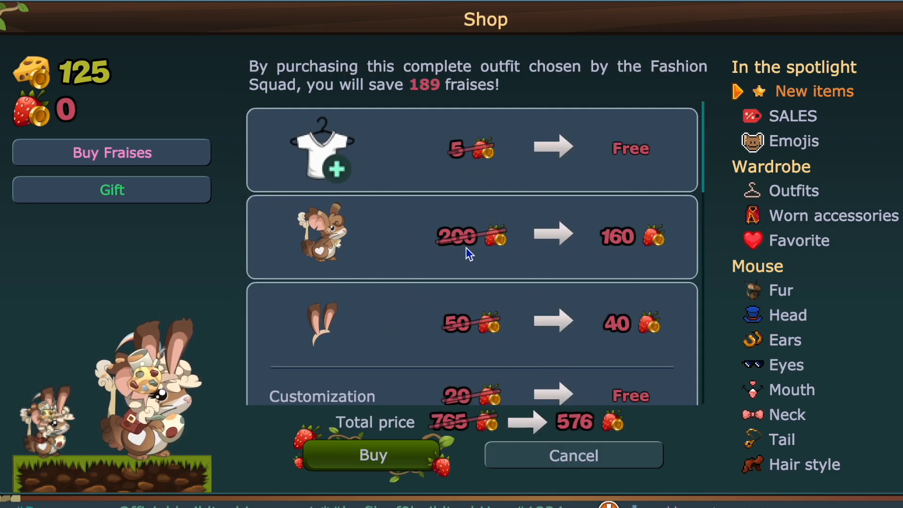
mouse_move(457, 260)
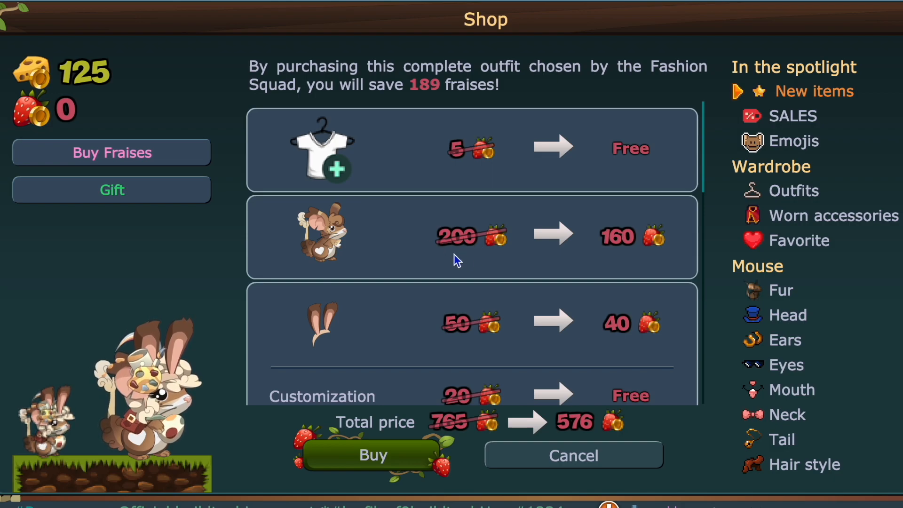
click(572, 455)
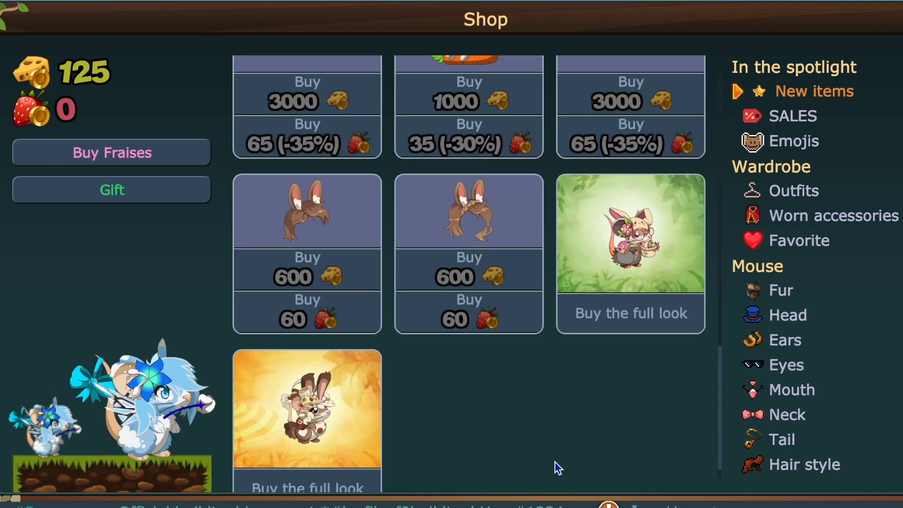
click(631, 312)
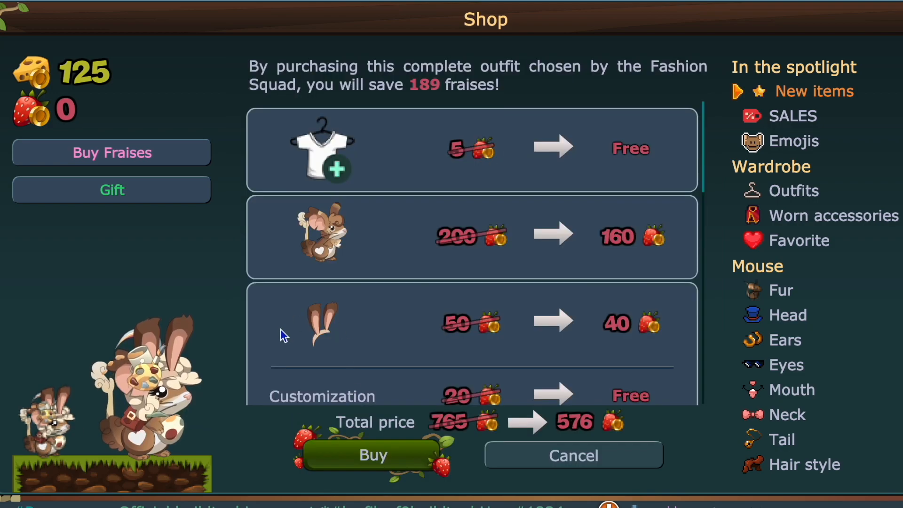
mouse_move(369, 261)
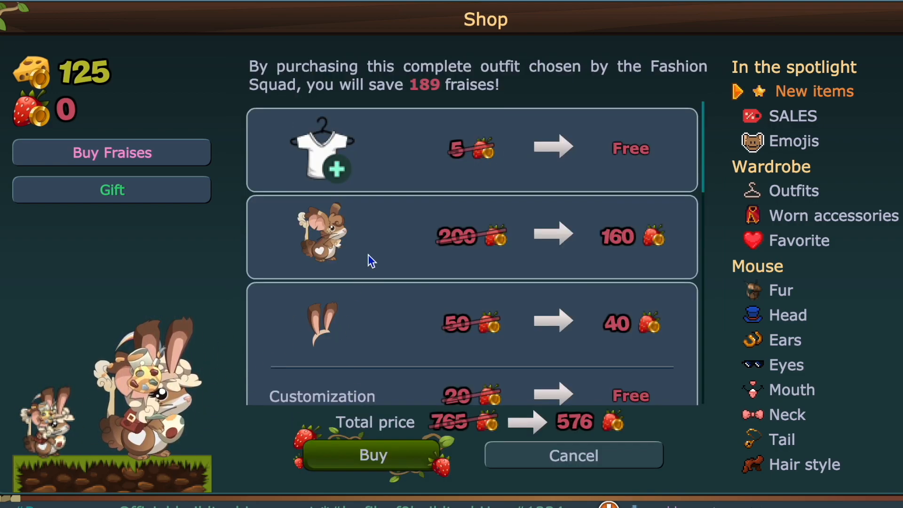
mouse_move(565, 432)
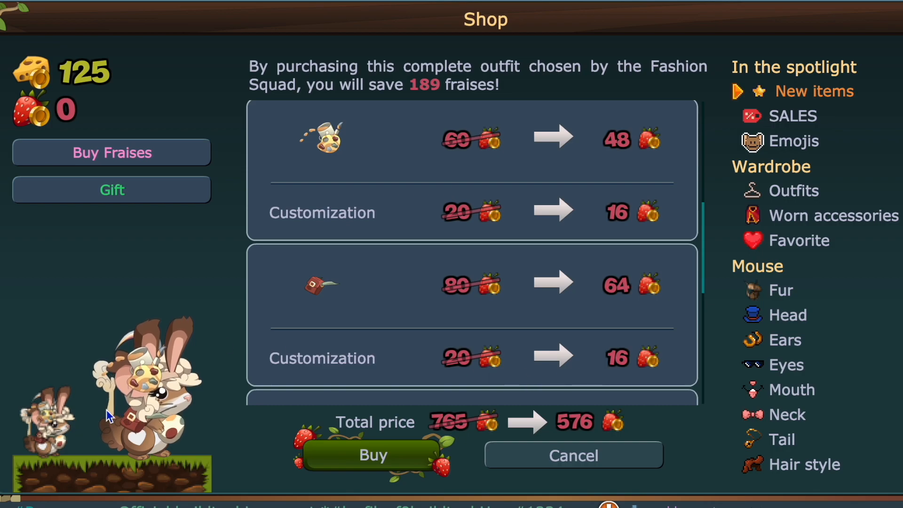
scroll(down, 3)
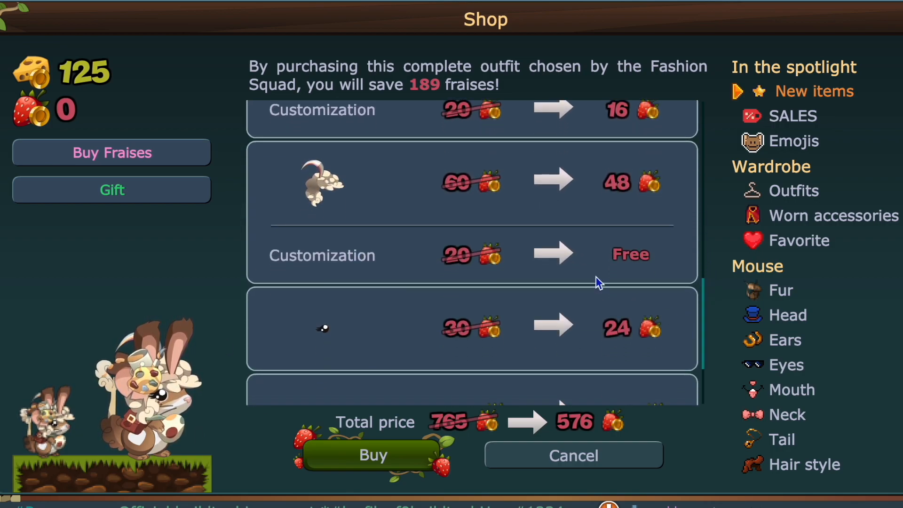
scroll(down, 3)
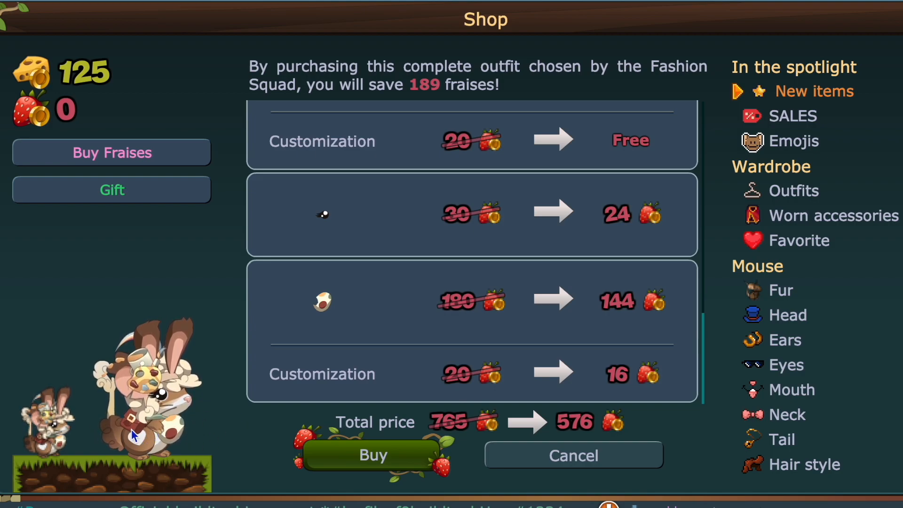
Close the bundle breakdown dialog before switching to Fewfre's A801 Tools
click(573, 456)
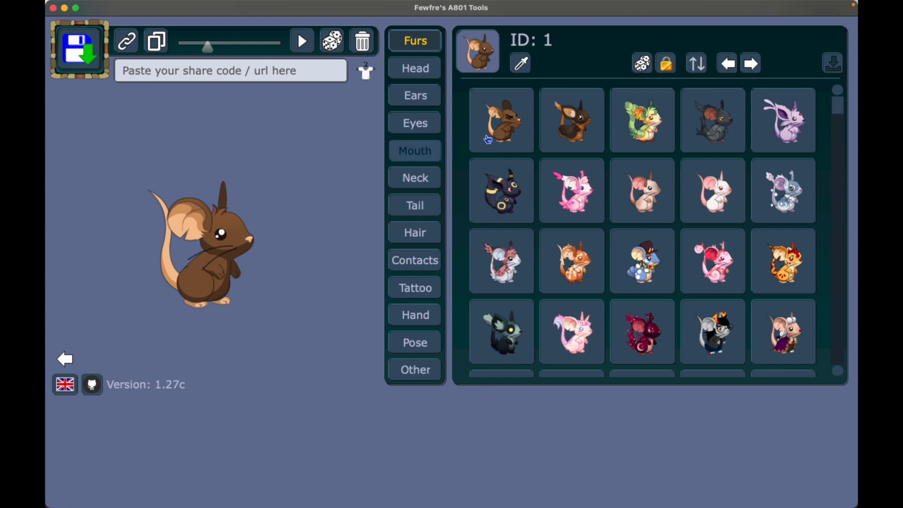
Start the animation and preview the Course, Mad, Facepalm and Clap poses
click(501, 119)
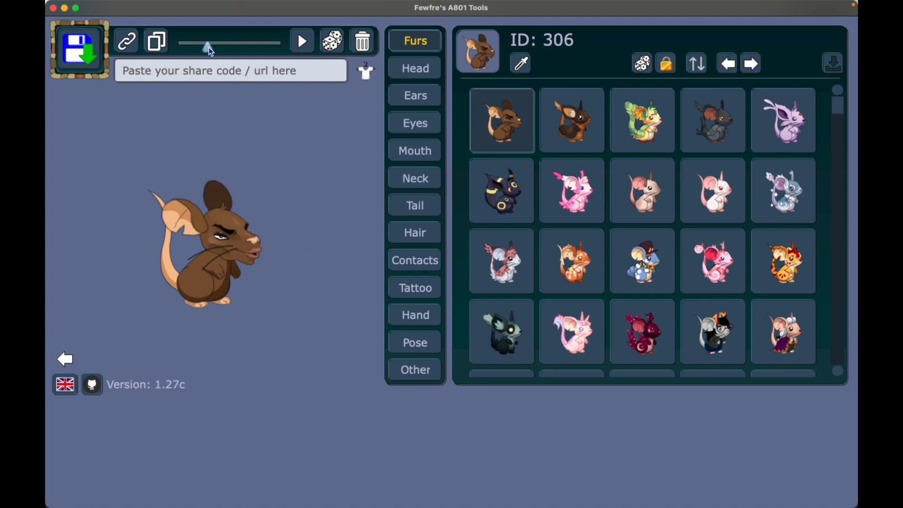
click(302, 41)
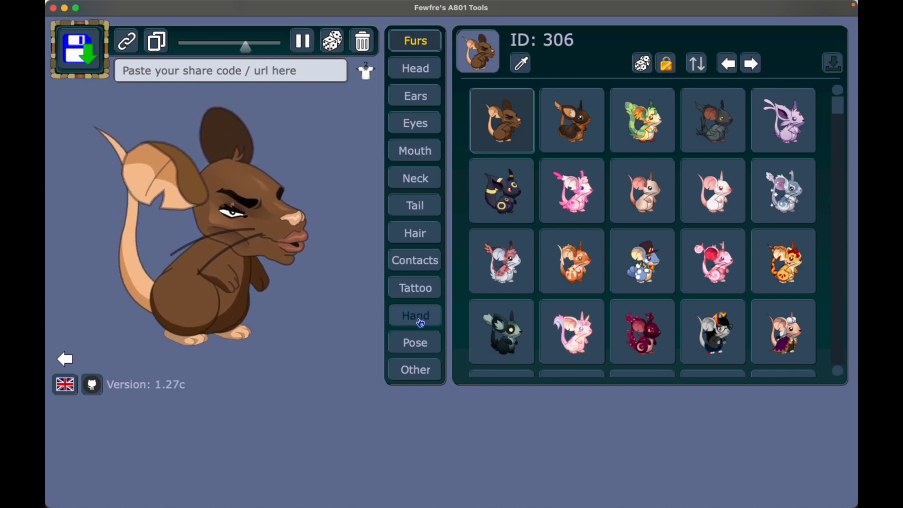
click(415, 369)
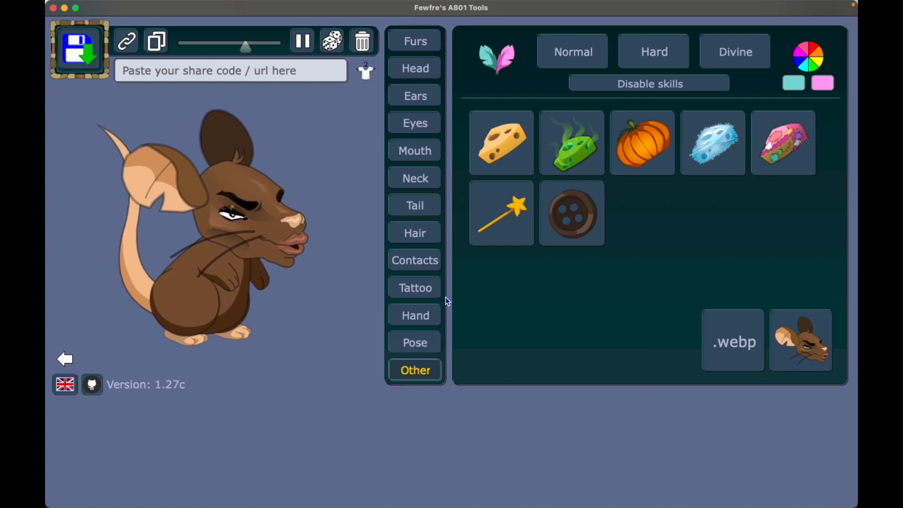
click(414, 342)
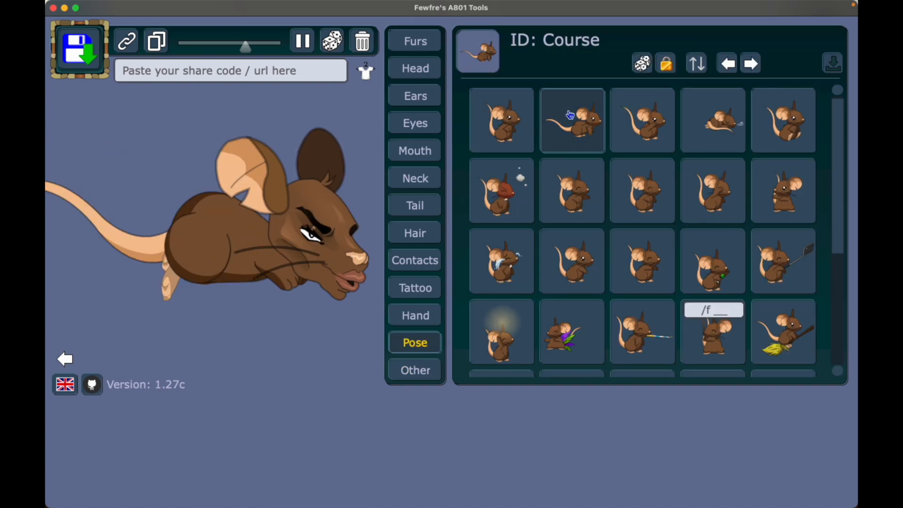
click(572, 119)
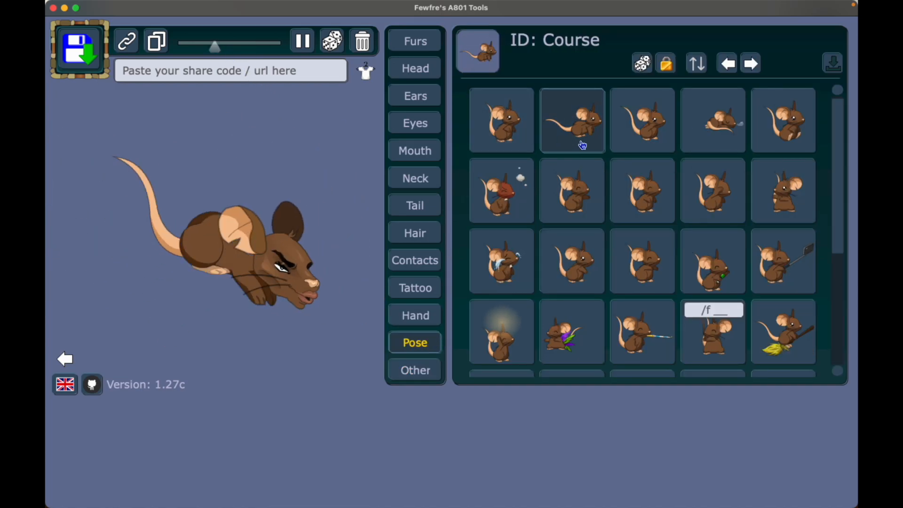
click(713, 119)
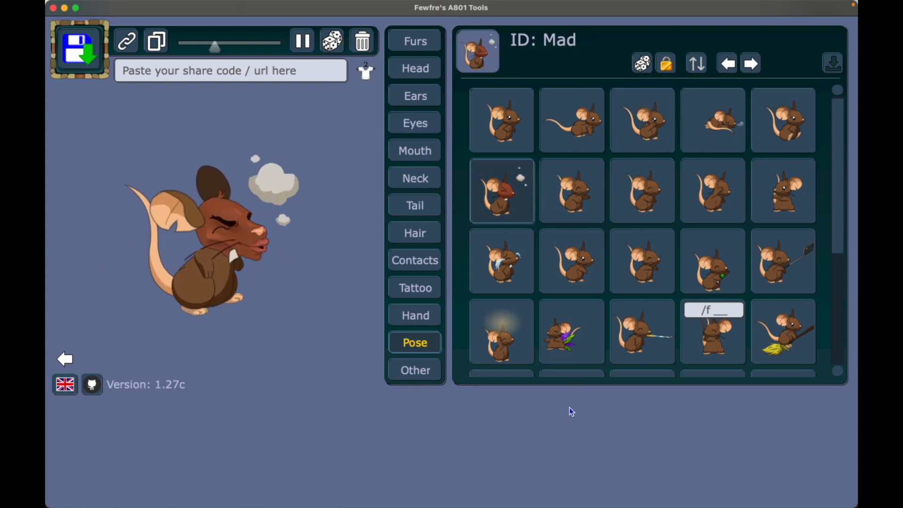
click(712, 190)
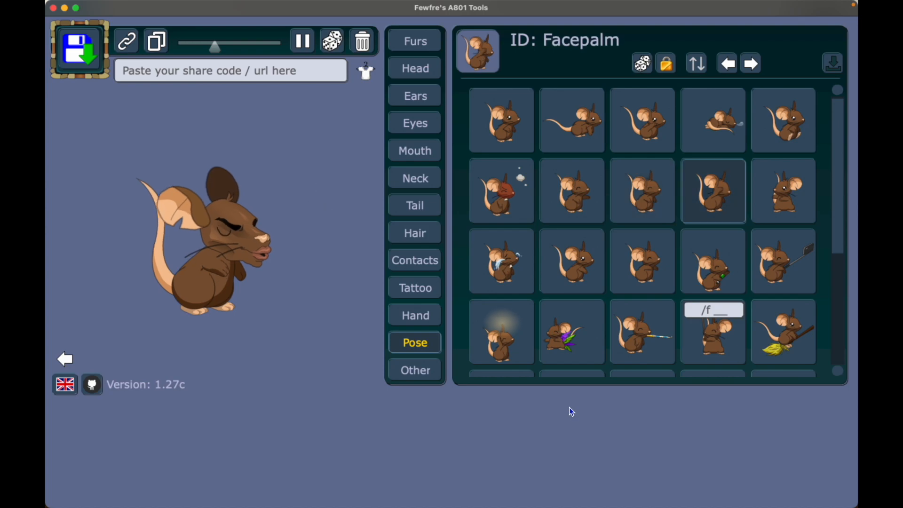
click(501, 261)
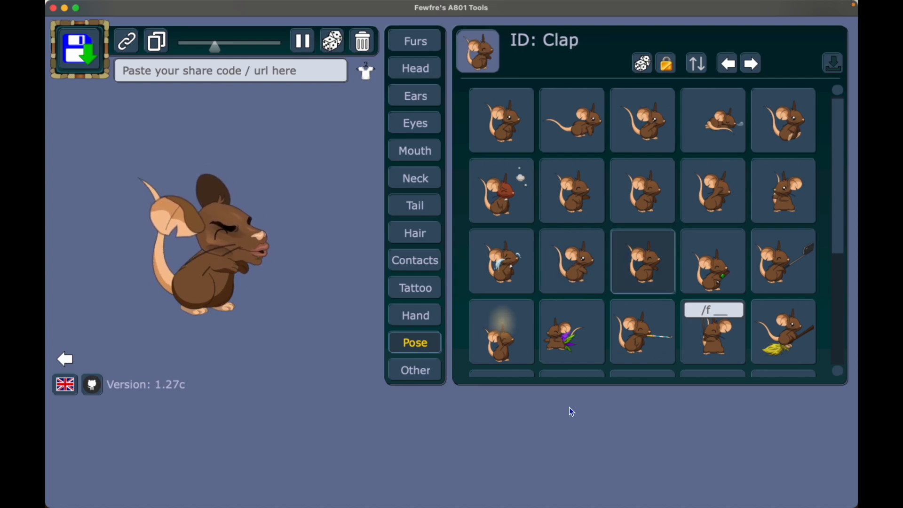
Preview the Zelda, Plumes, Peche, PreInvoc, Cadeau and Bisou_1 poses, then return to Statique
click(502, 332)
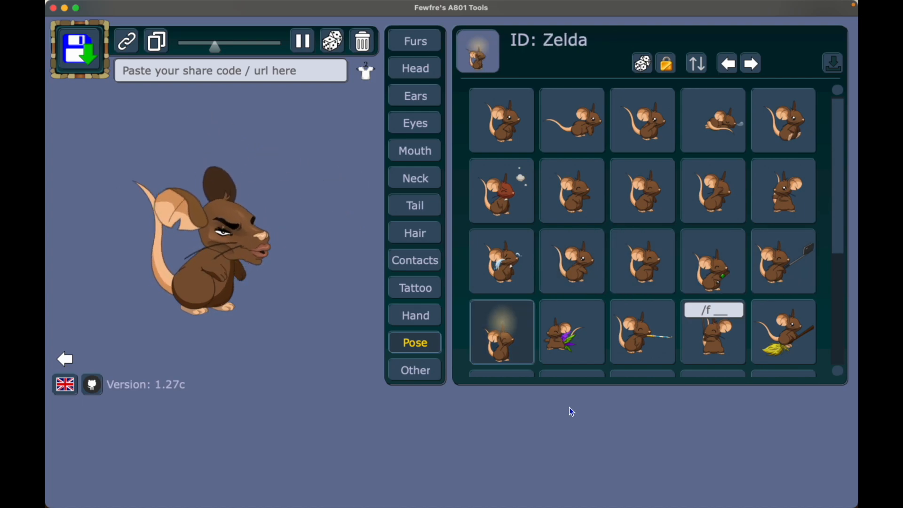
click(571, 331)
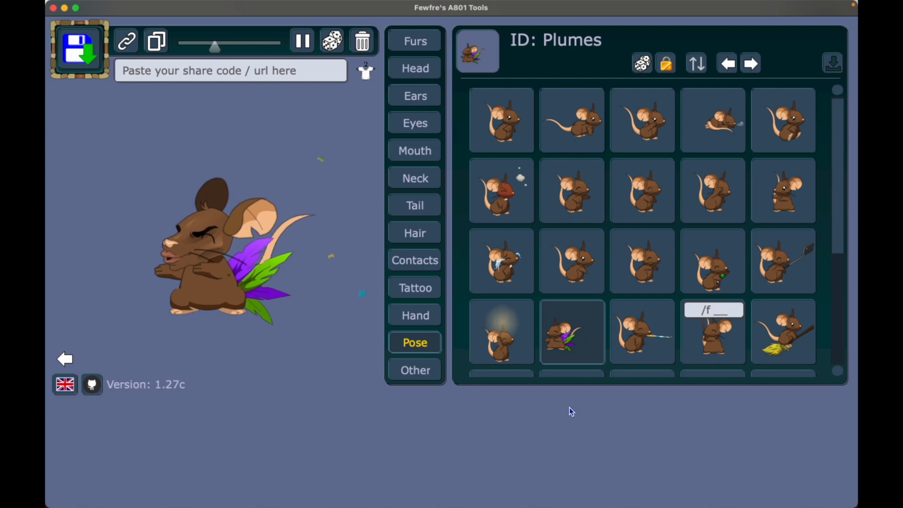
click(782, 332)
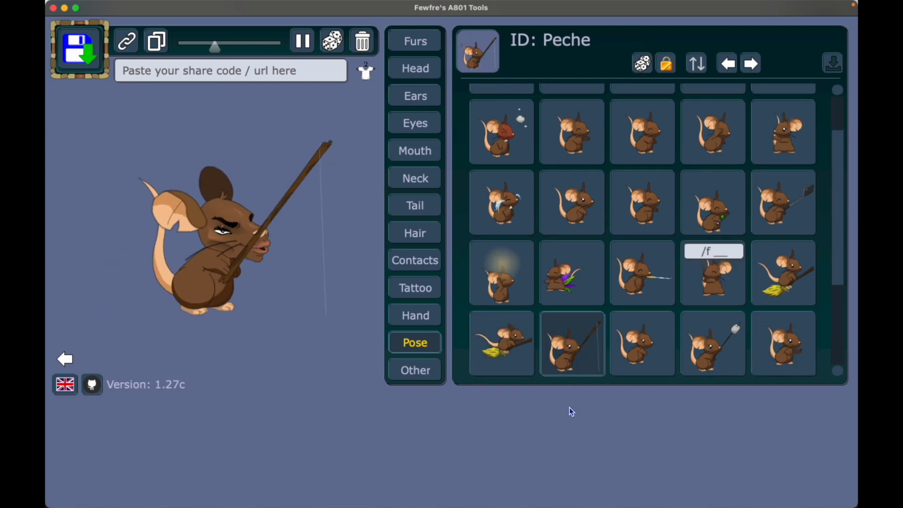
click(783, 343)
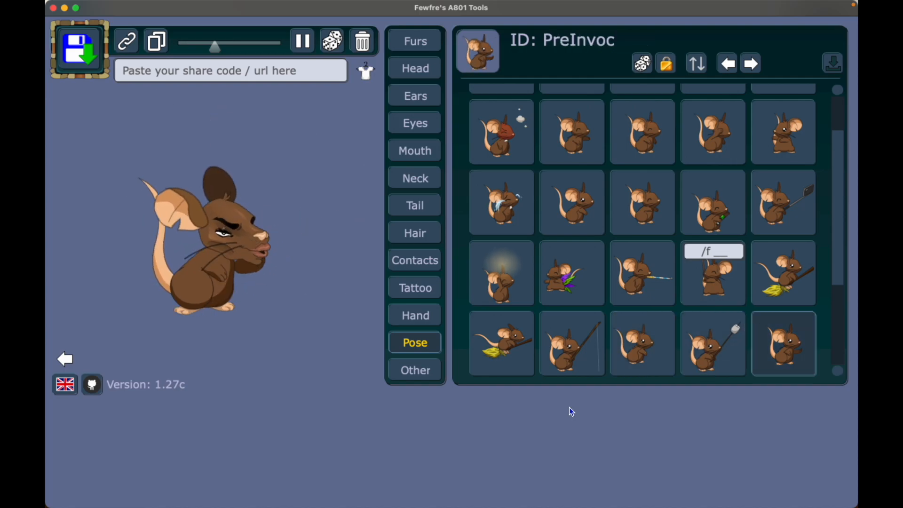
click(571, 343)
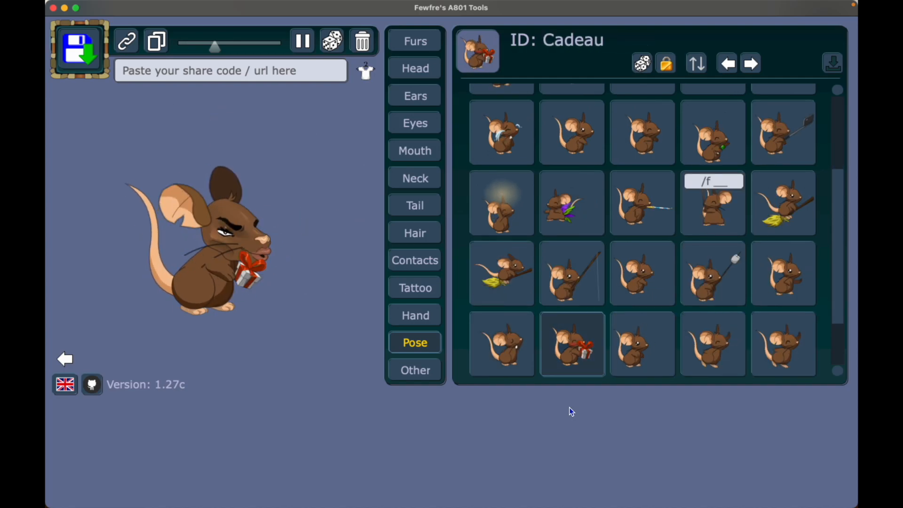
click(502, 343)
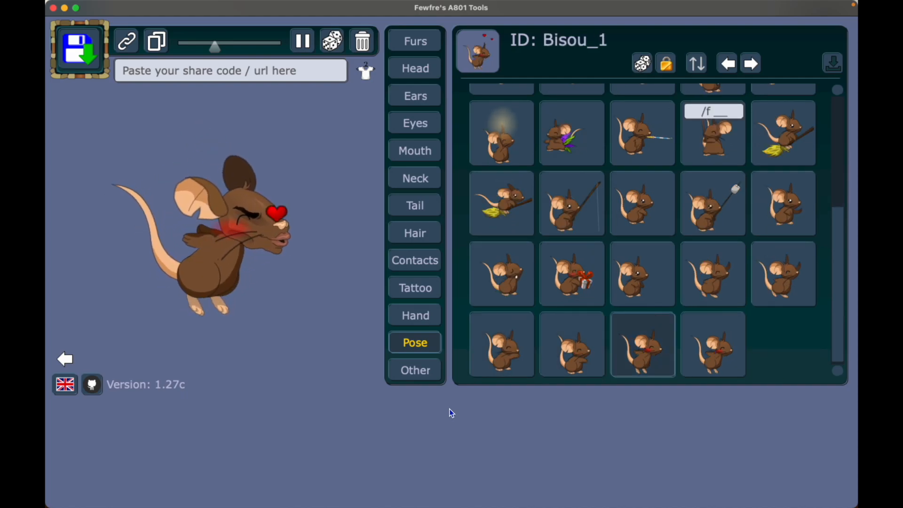
click(713, 345)
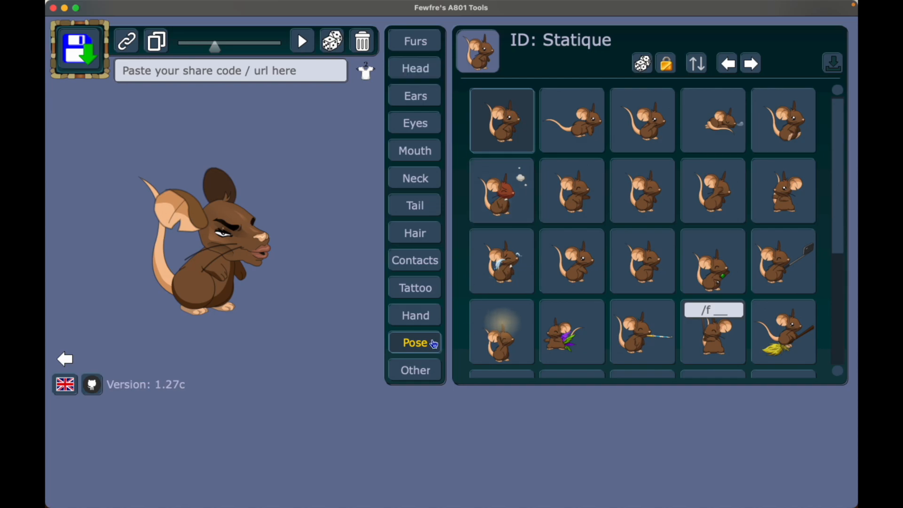
Look at fur 306's colours, then switch colour editing to fur 305
click(415, 41)
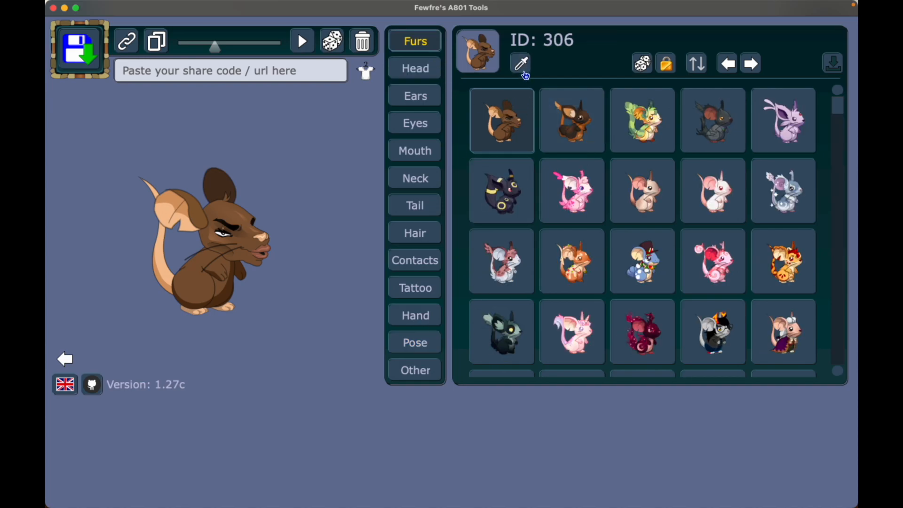
click(521, 63)
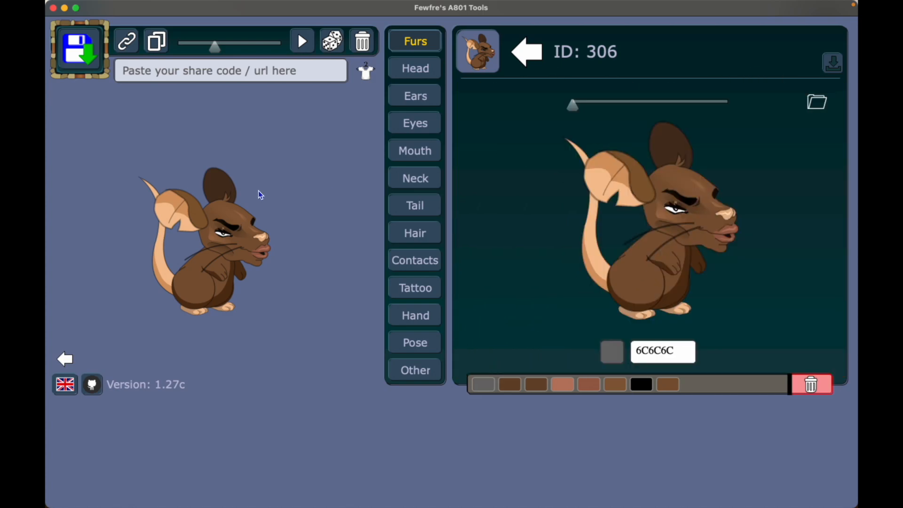
click(525, 51)
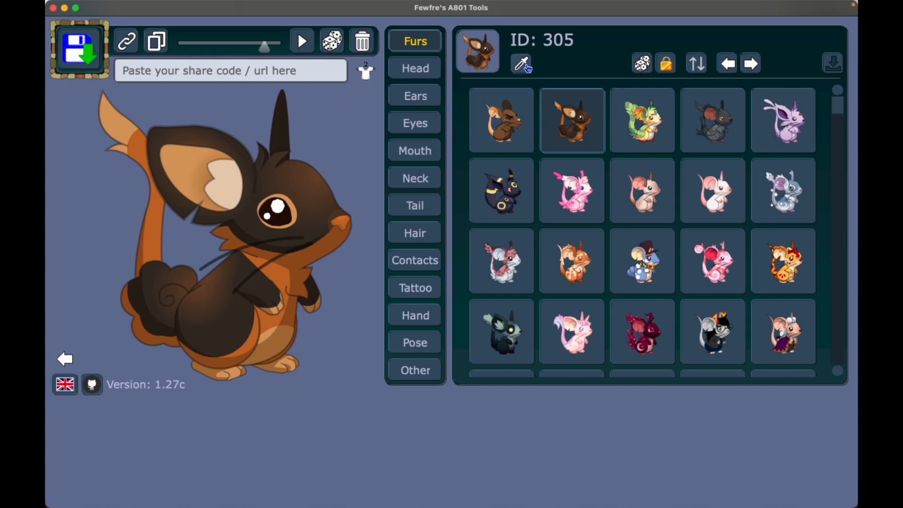
click(522, 63)
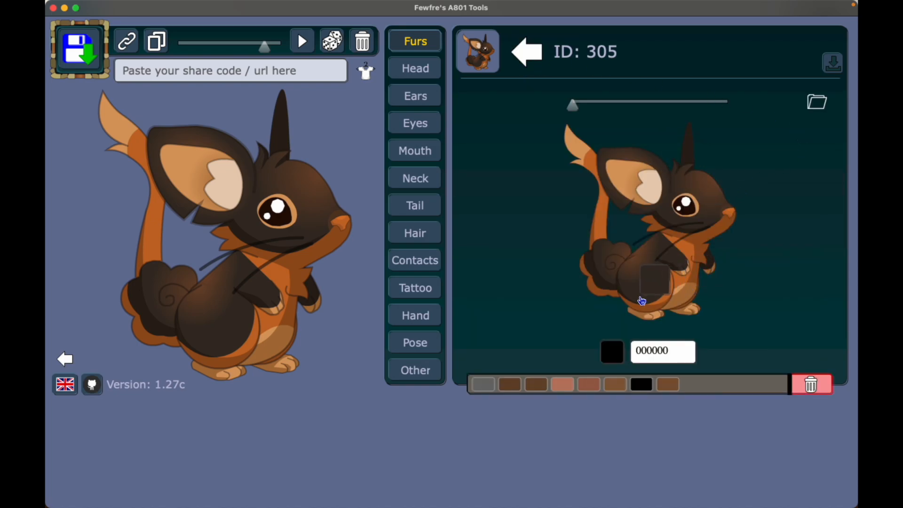
Sample fur 305's pale inner-ear colour and its orange tail colour A56432
click(654, 282)
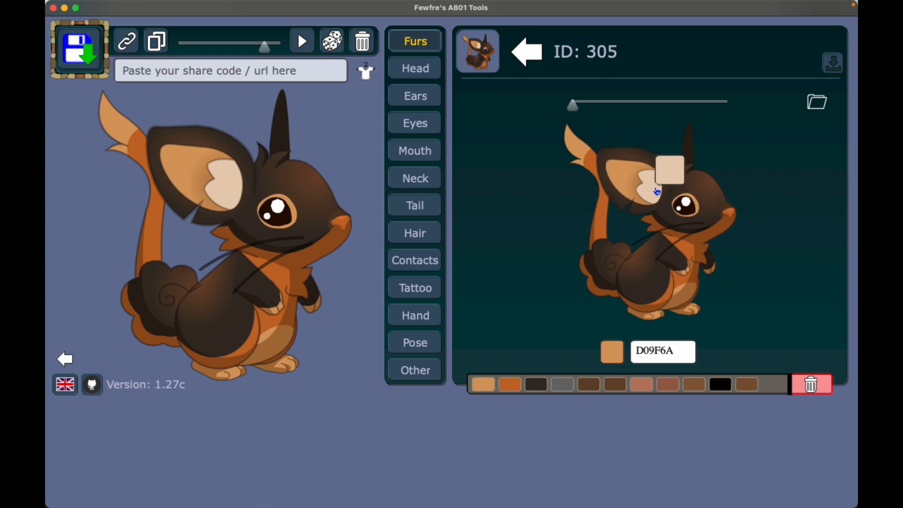
click(562, 384)
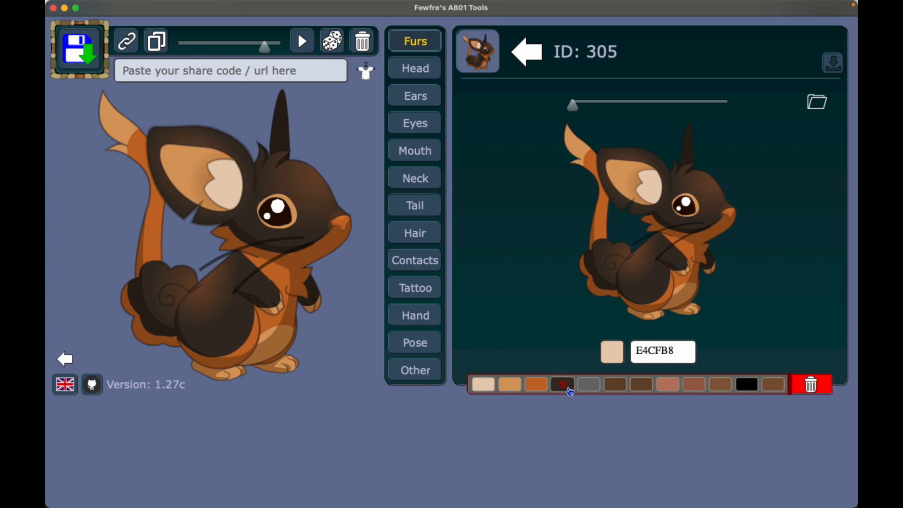
click(561, 384)
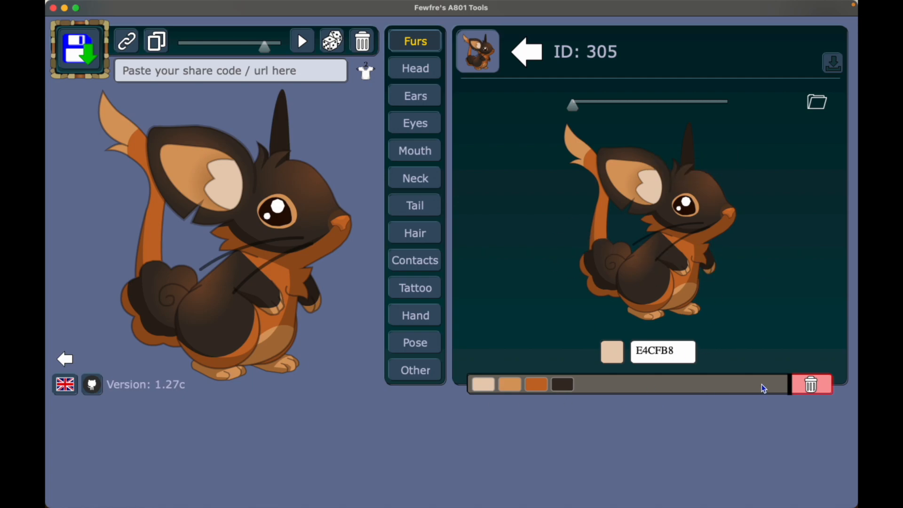
mouse_move(730, 328)
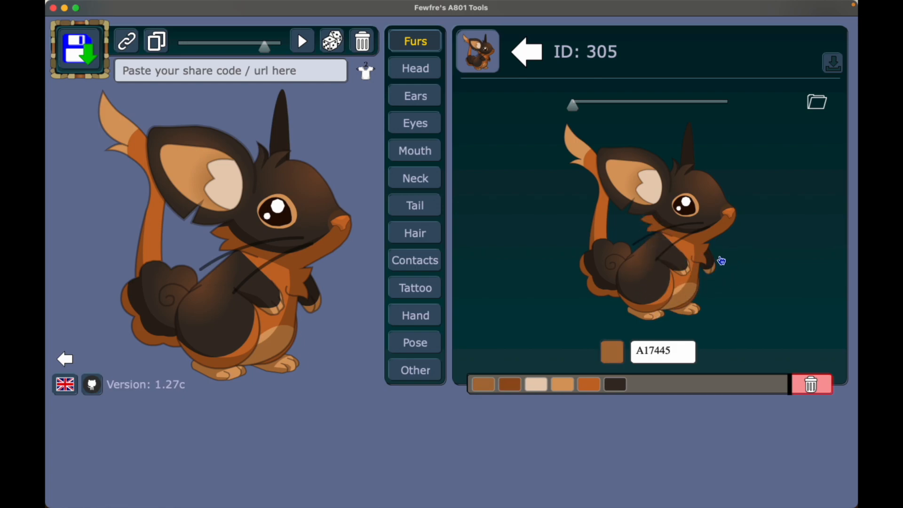
mouse_move(740, 203)
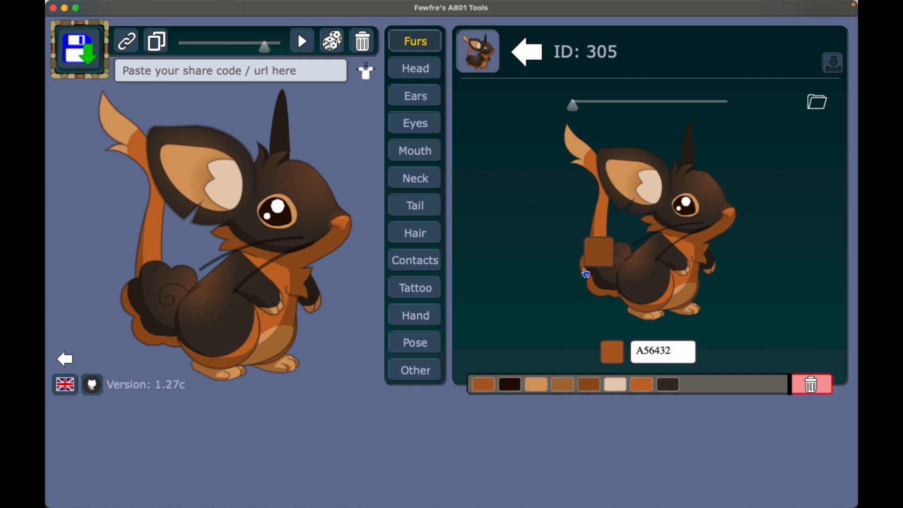
drag(597, 259, 700, 260)
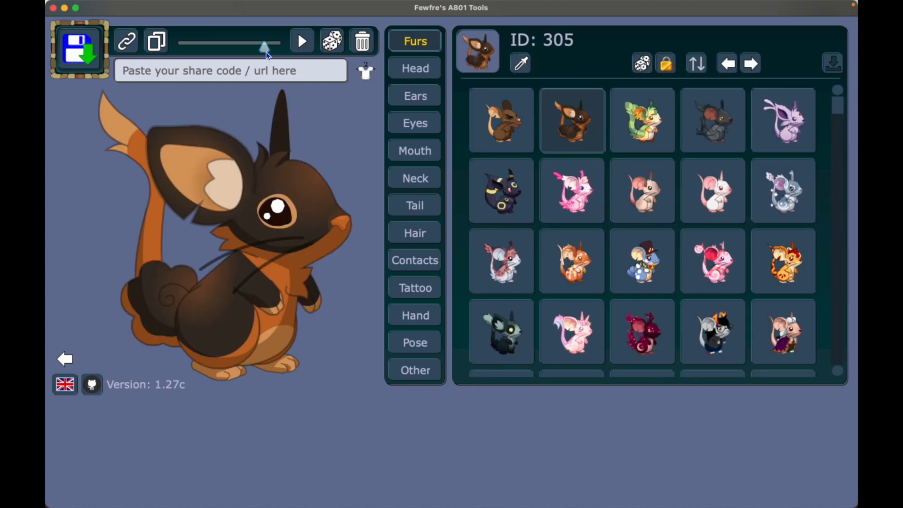
Browse Eyes and Tail, then put braided bunny-eared hair 147 on the mouse
click(302, 40)
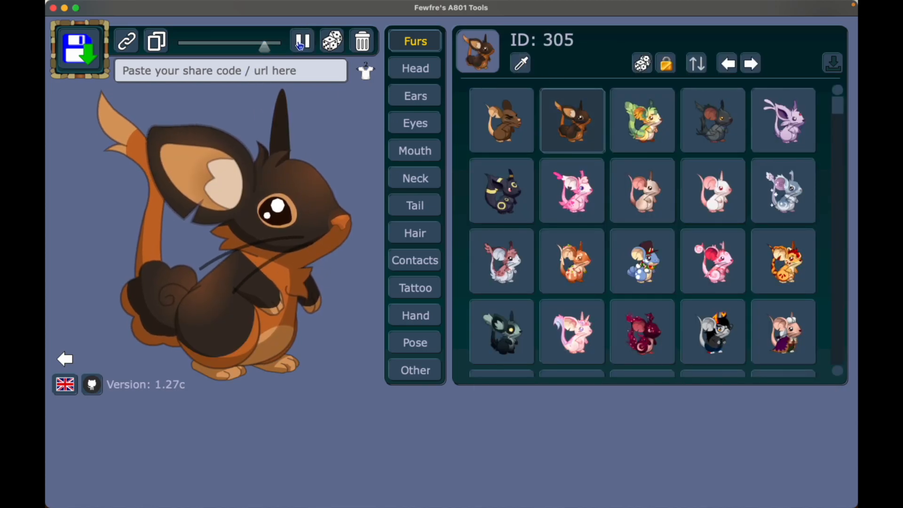
click(302, 41)
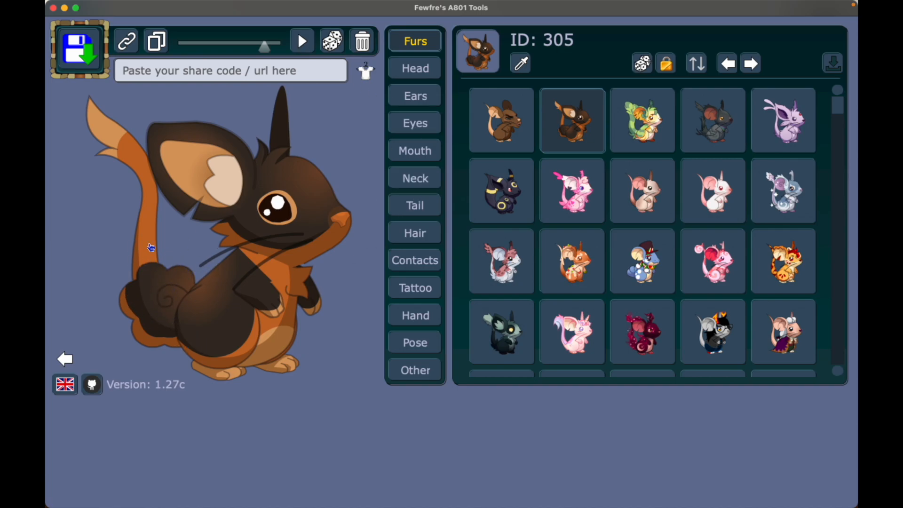
mouse_move(415, 67)
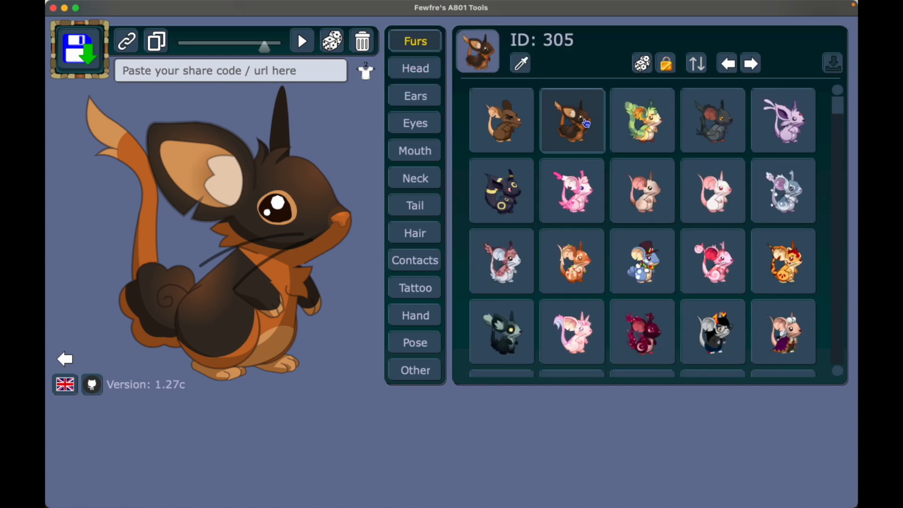
click(415, 123)
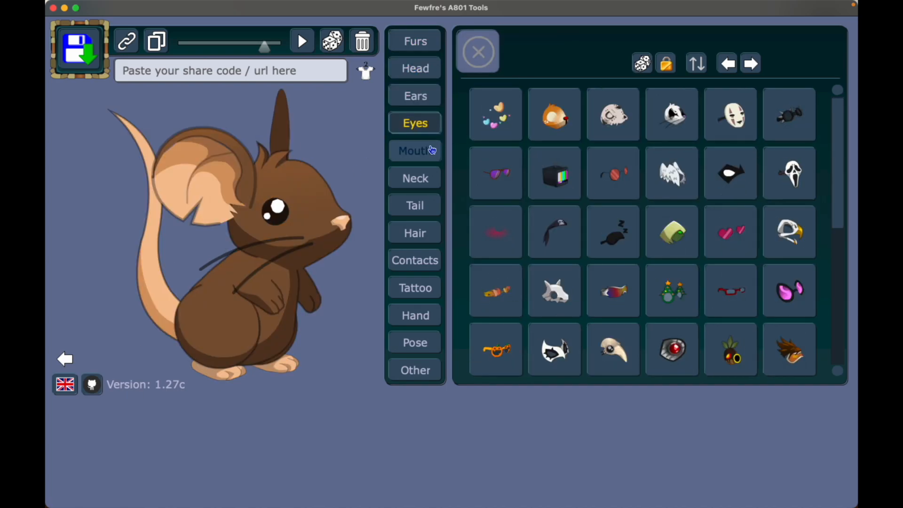
click(415, 205)
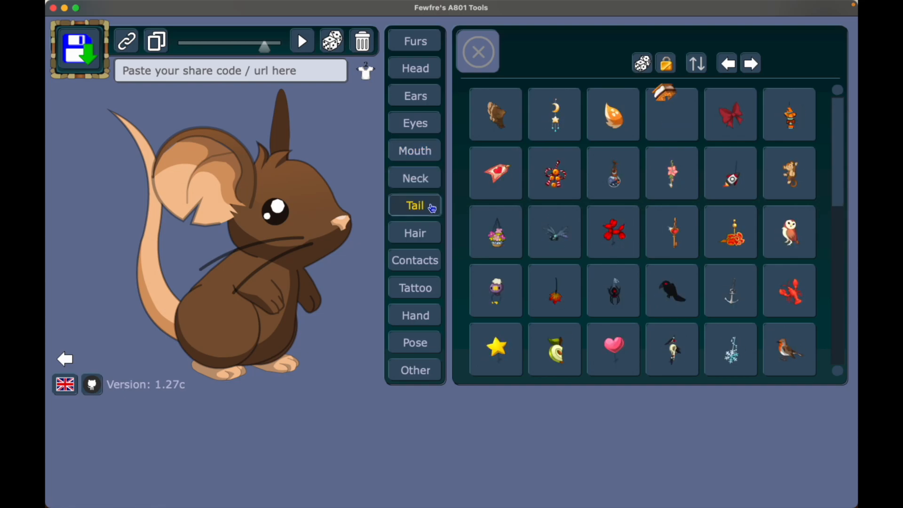
click(415, 233)
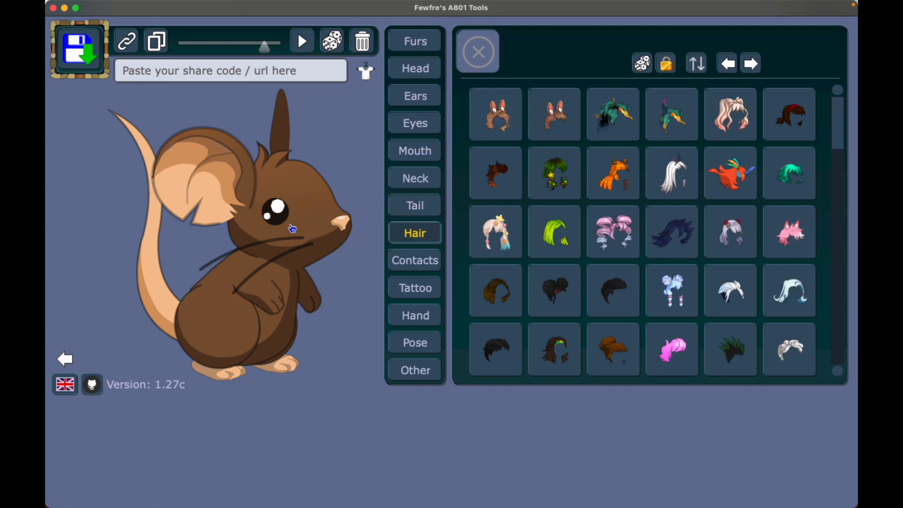
click(496, 114)
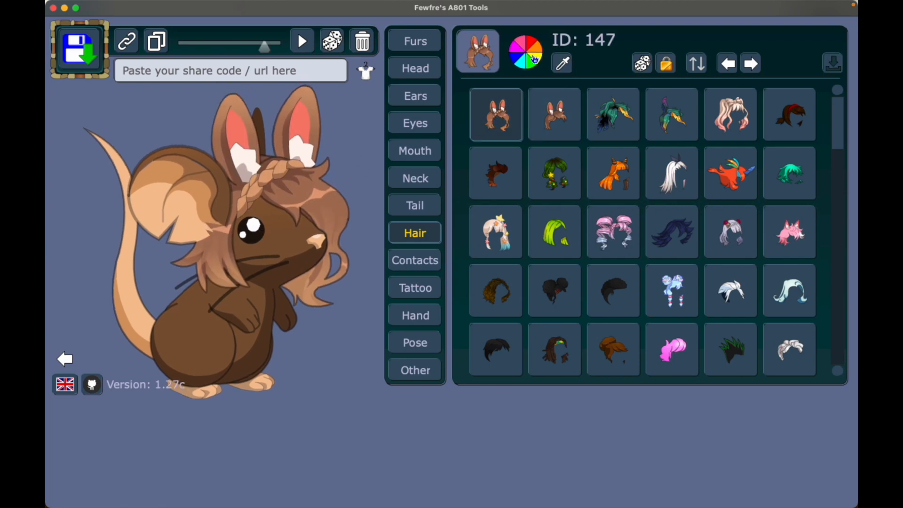
Switch to the short tousled bunny-eared hair (ID 146) and try the green top hat and black cap
click(554, 114)
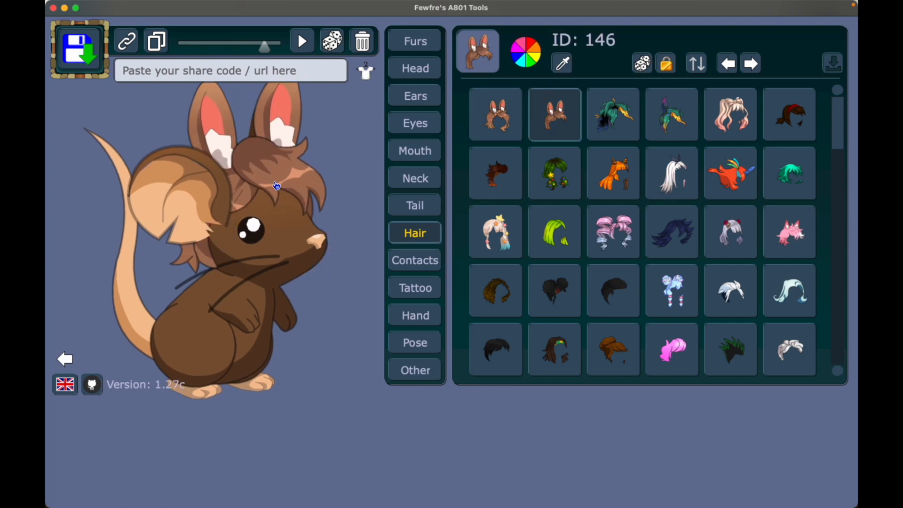
click(415, 68)
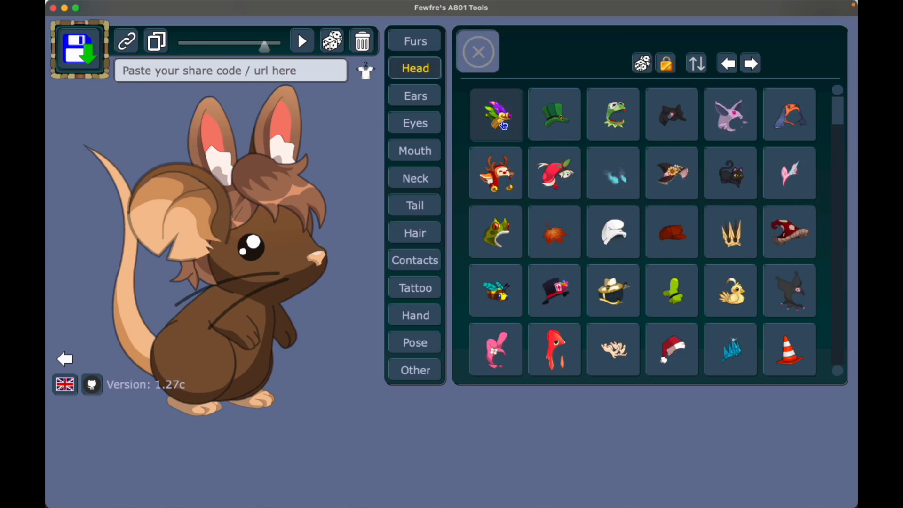
click(553, 114)
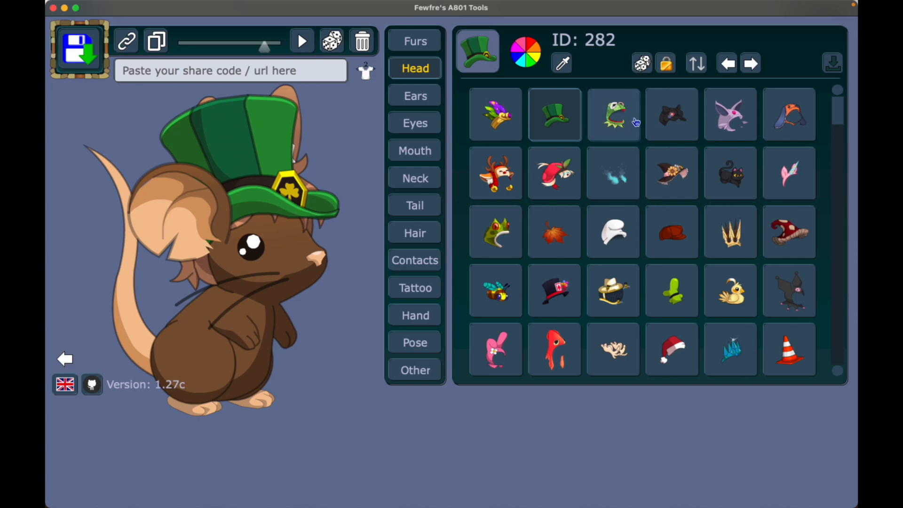
click(672, 114)
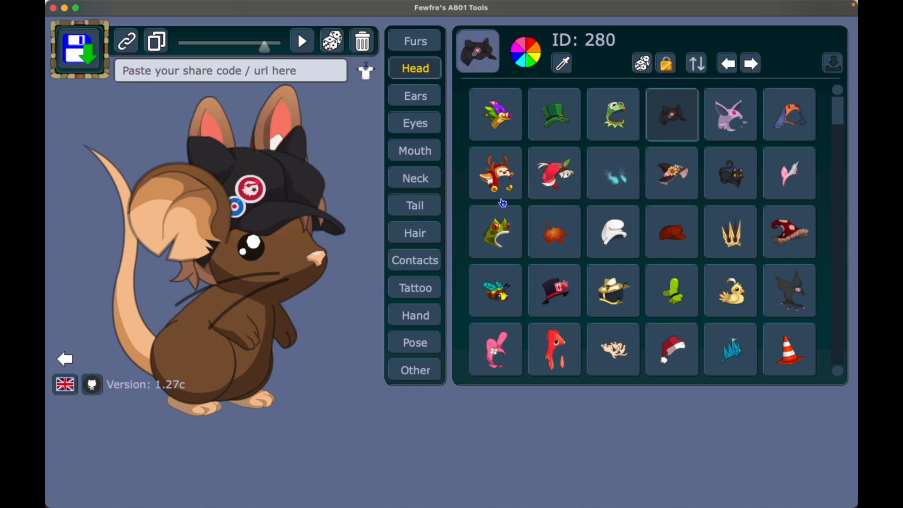
Try the red squid and green frog hoods, then remove the hat and return to the hair list
click(554, 350)
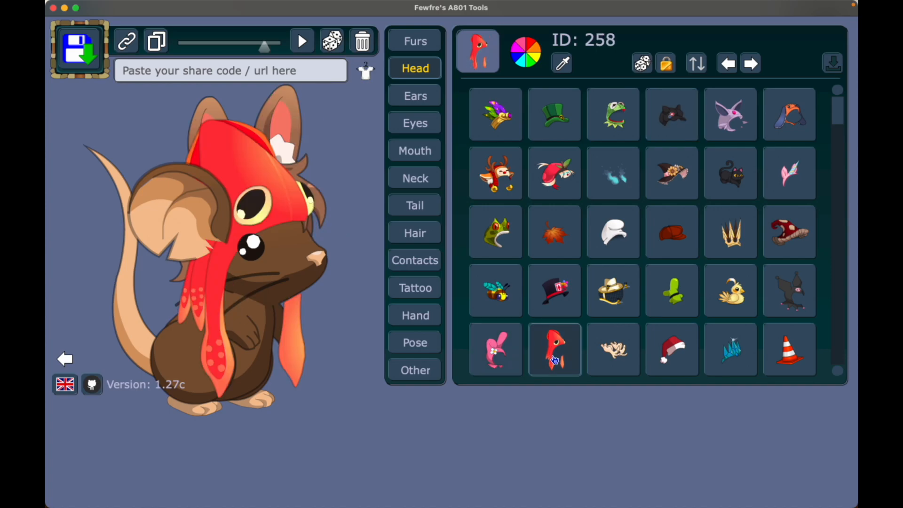
click(496, 232)
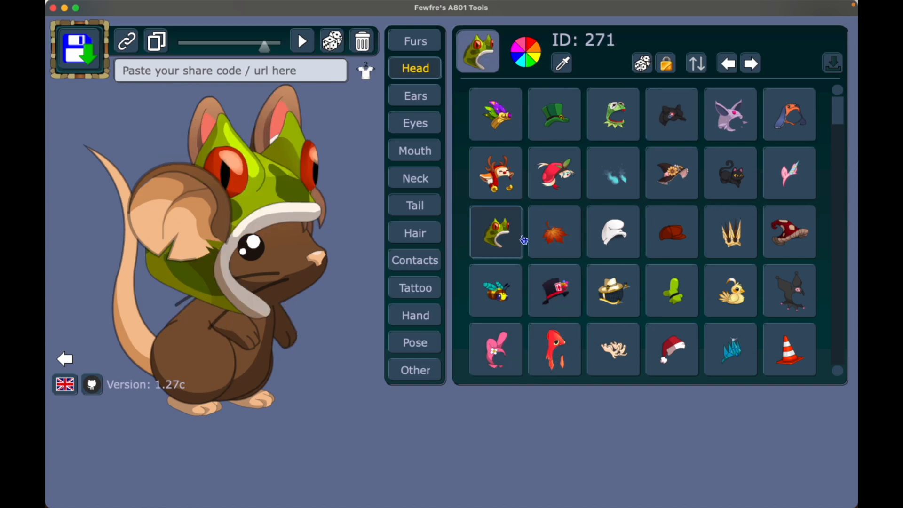
click(672, 231)
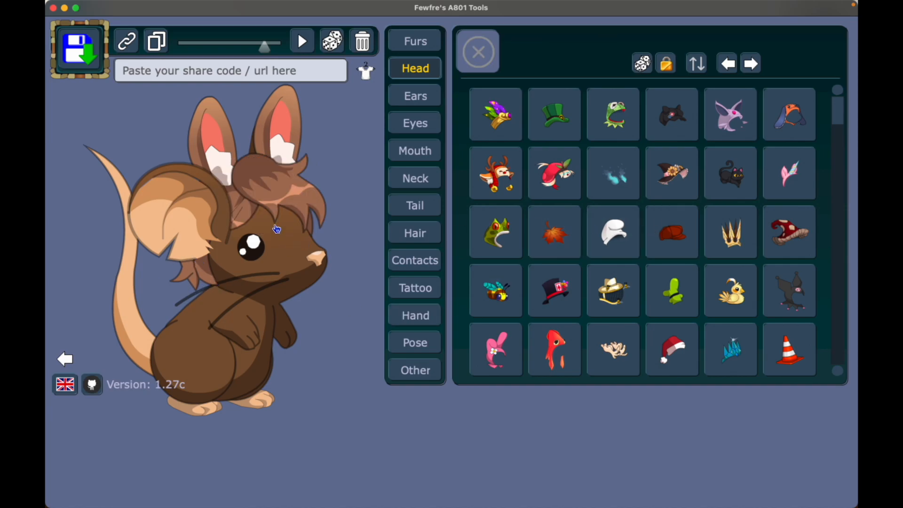
mouse_move(277, 216)
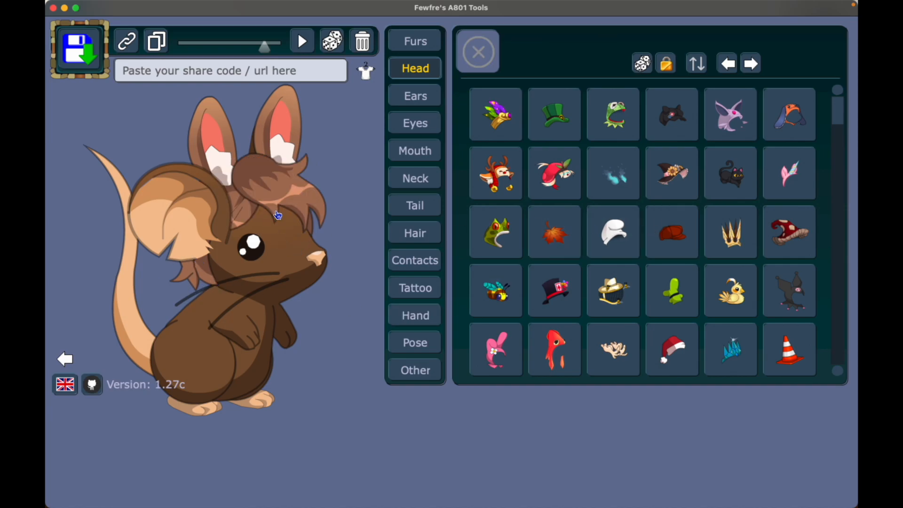
mouse_move(304, 124)
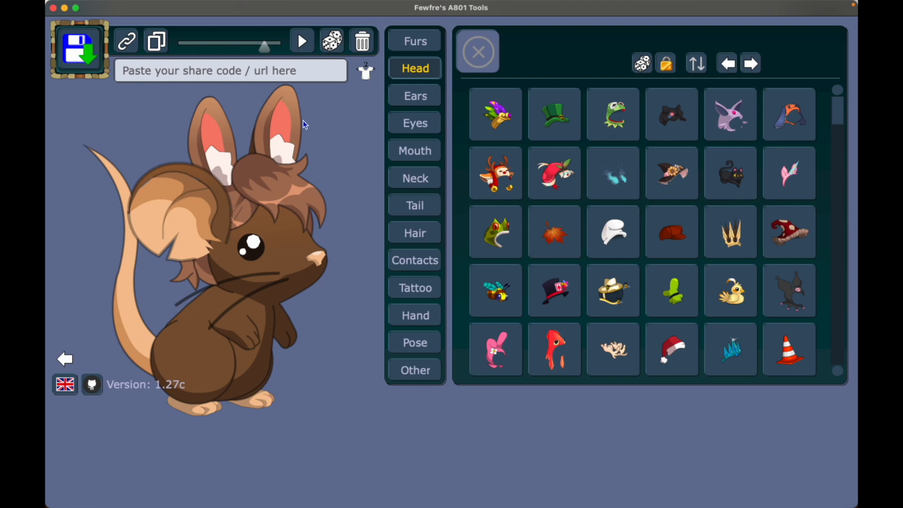
mouse_move(242, 113)
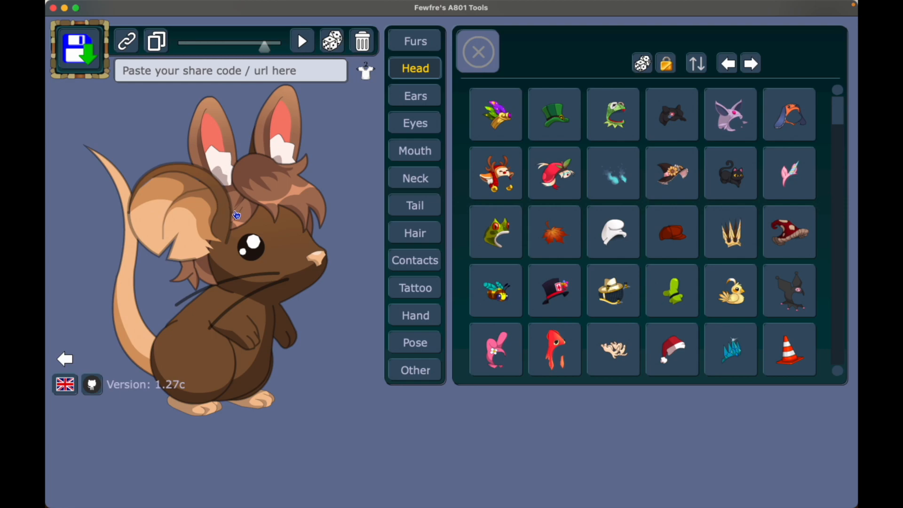
mouse_move(329, 180)
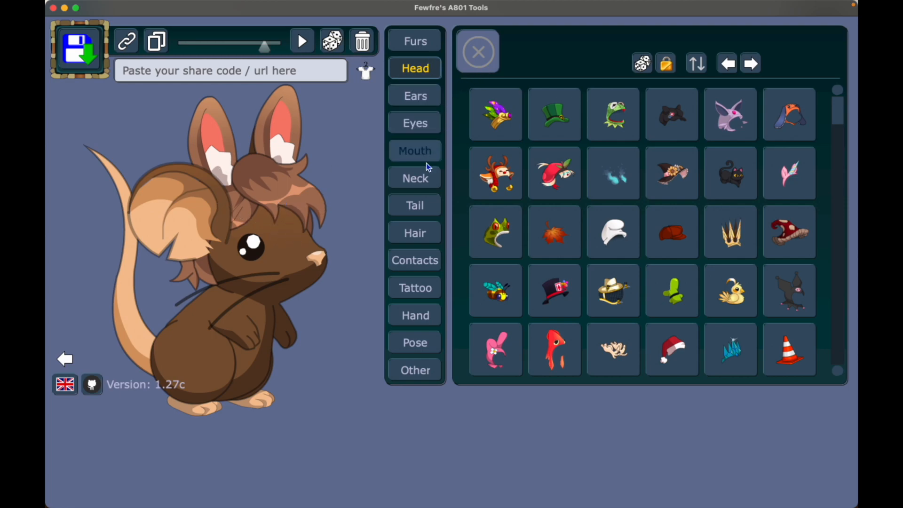
click(415, 233)
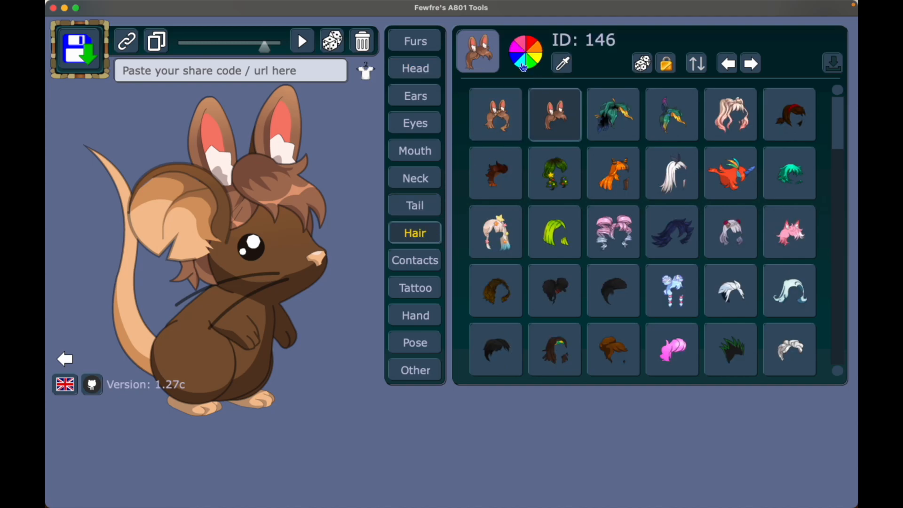
Preview red and blue recolours of hair 146, then bring up the colour settings for braided hair 147
click(524, 54)
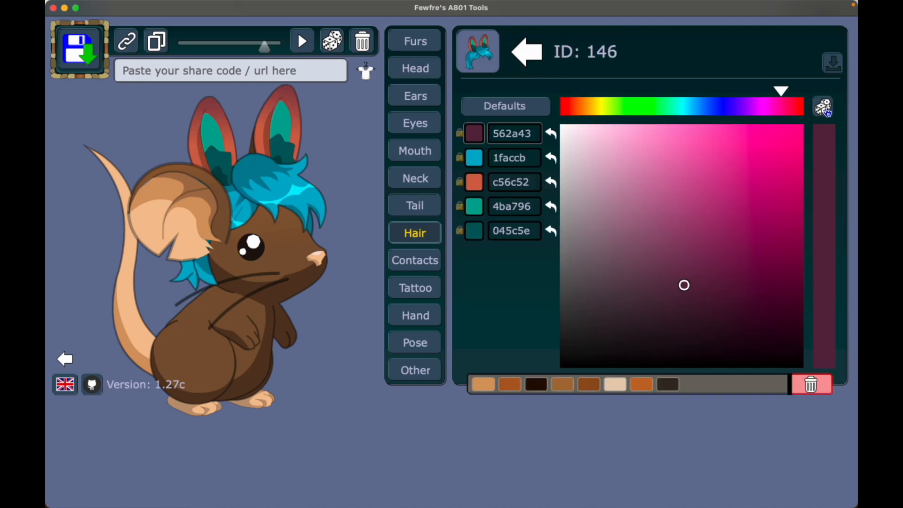
click(473, 157)
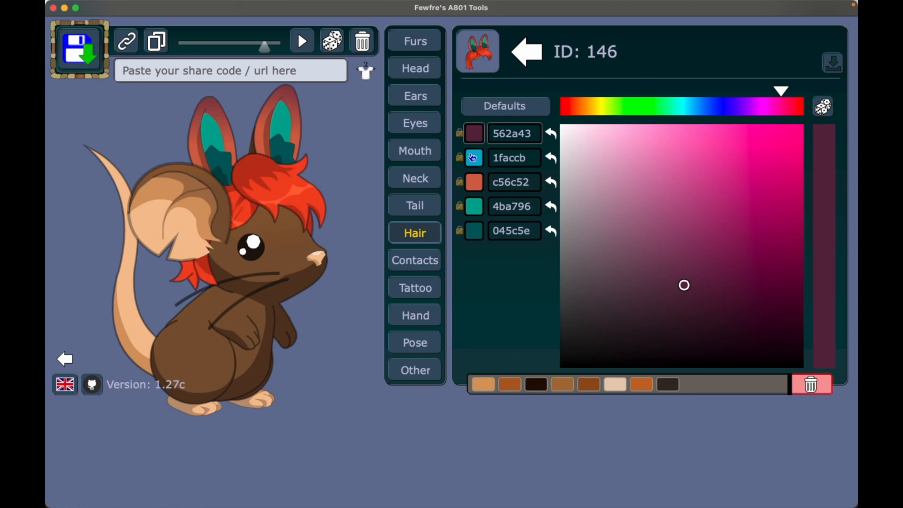
click(473, 157)
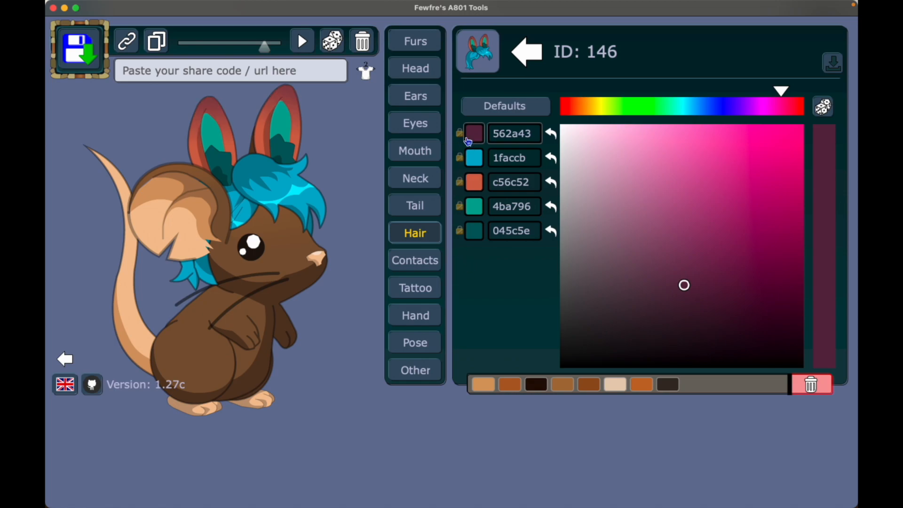
mouse_move(460, 184)
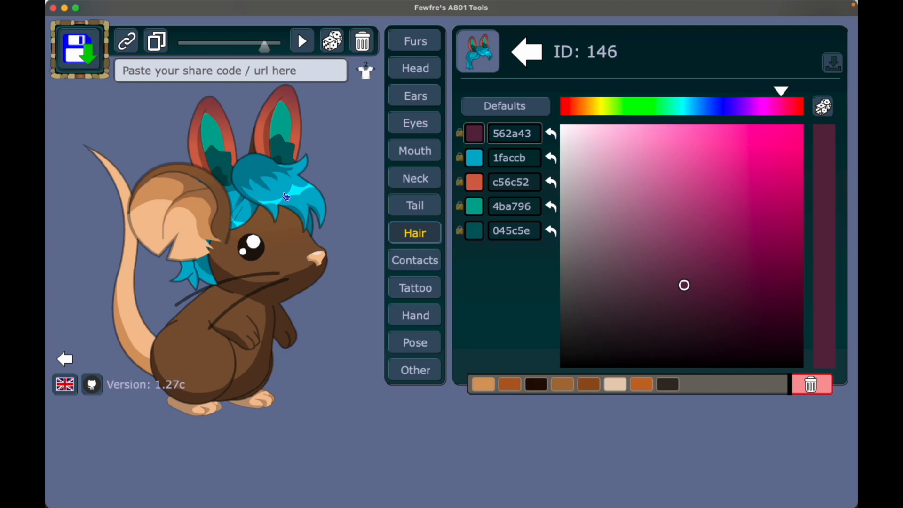
click(474, 158)
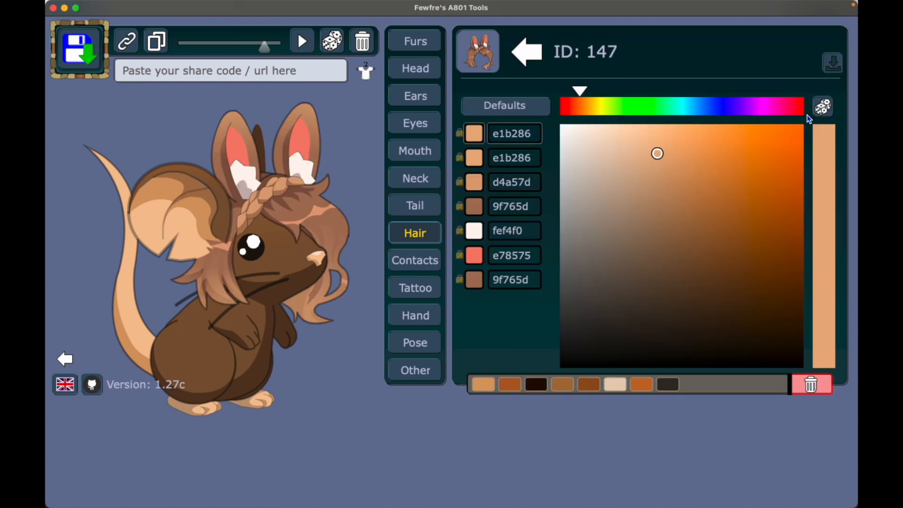
Randomize hair 147's colours, landing on purple hair with green bunny ears and a pink braid
click(823, 107)
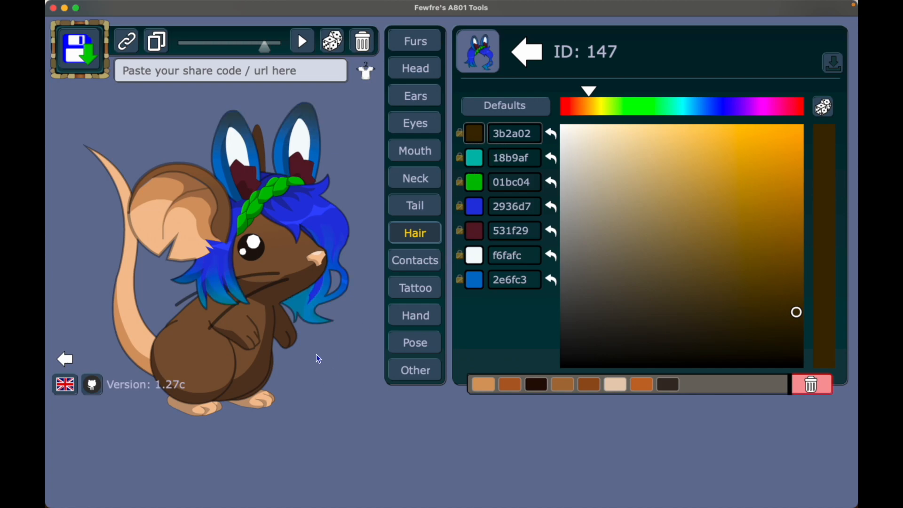
click(474, 181)
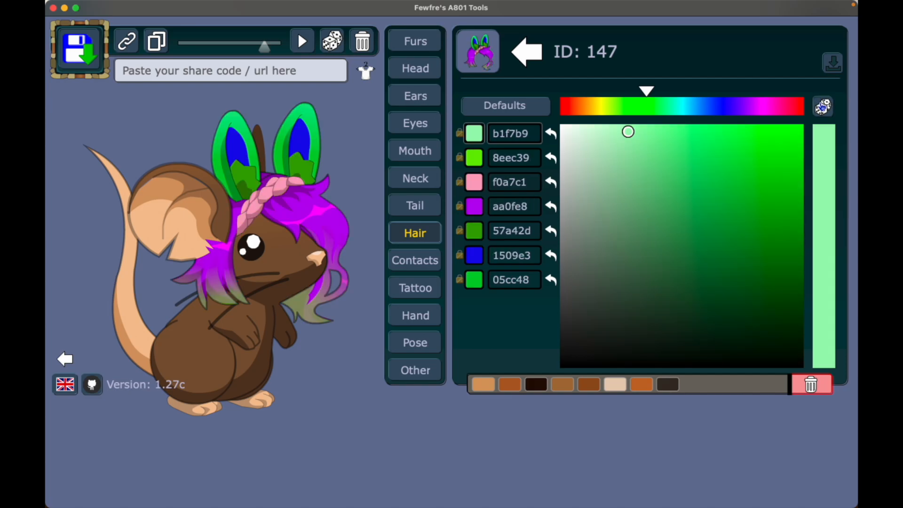
mouse_move(851, 121)
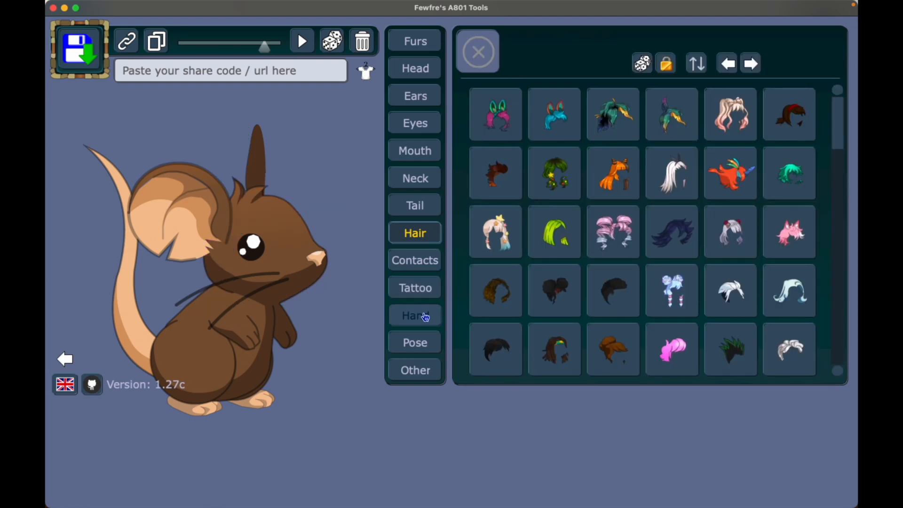
Give the mouse the carrot (ID 98) to hold and randomize it to bright orange with dark green leaves
click(414, 315)
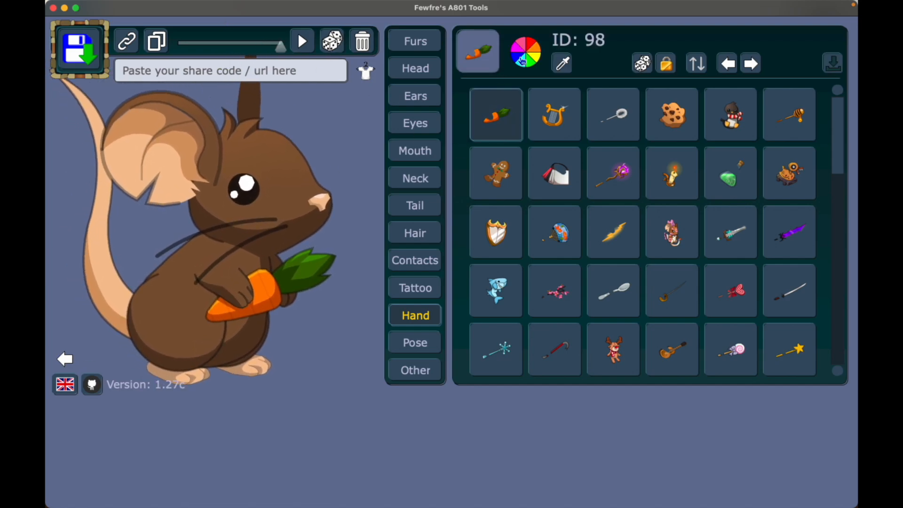
click(525, 52)
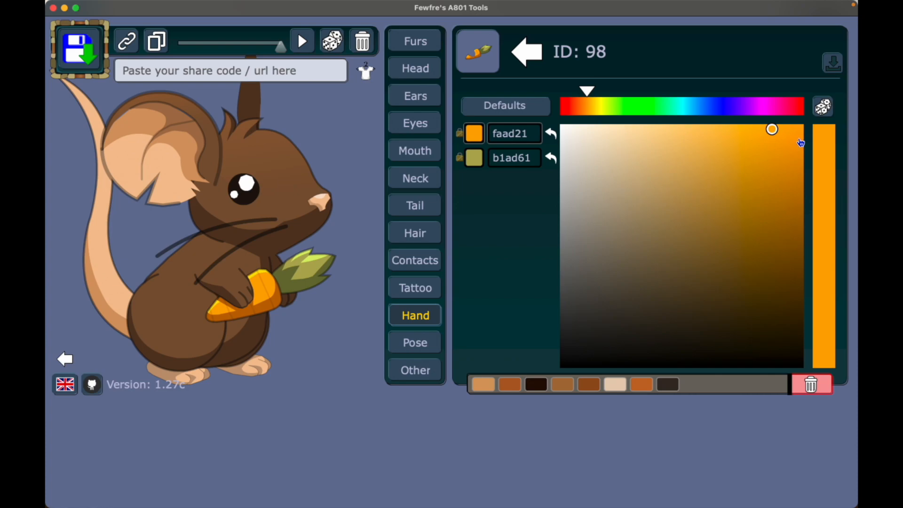
click(823, 105)
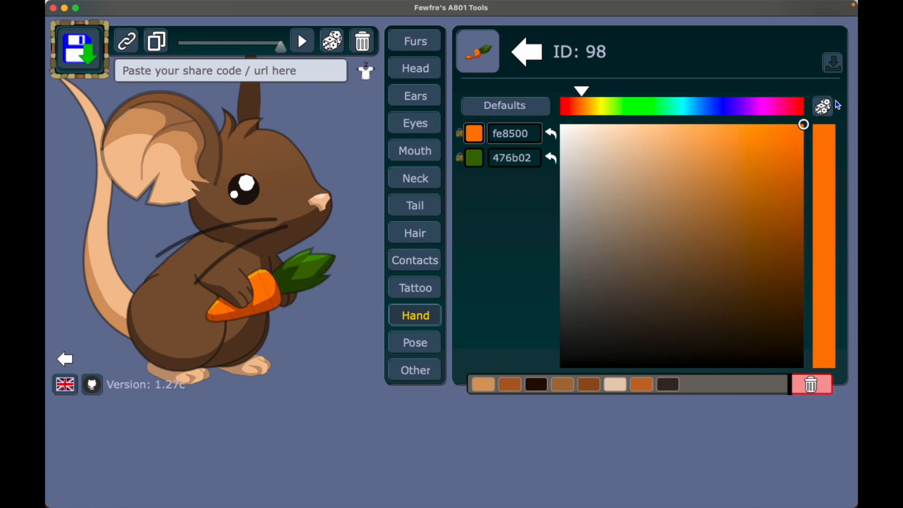